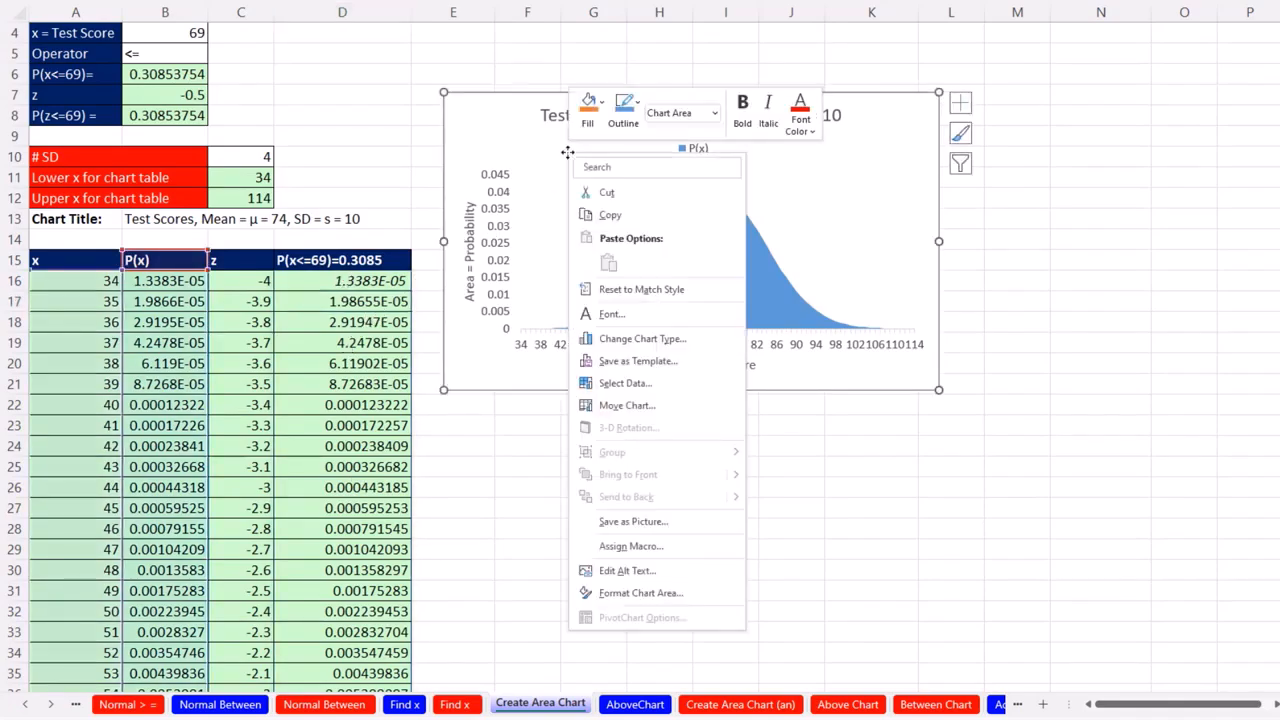
pyautogui.moveTo(658, 388)
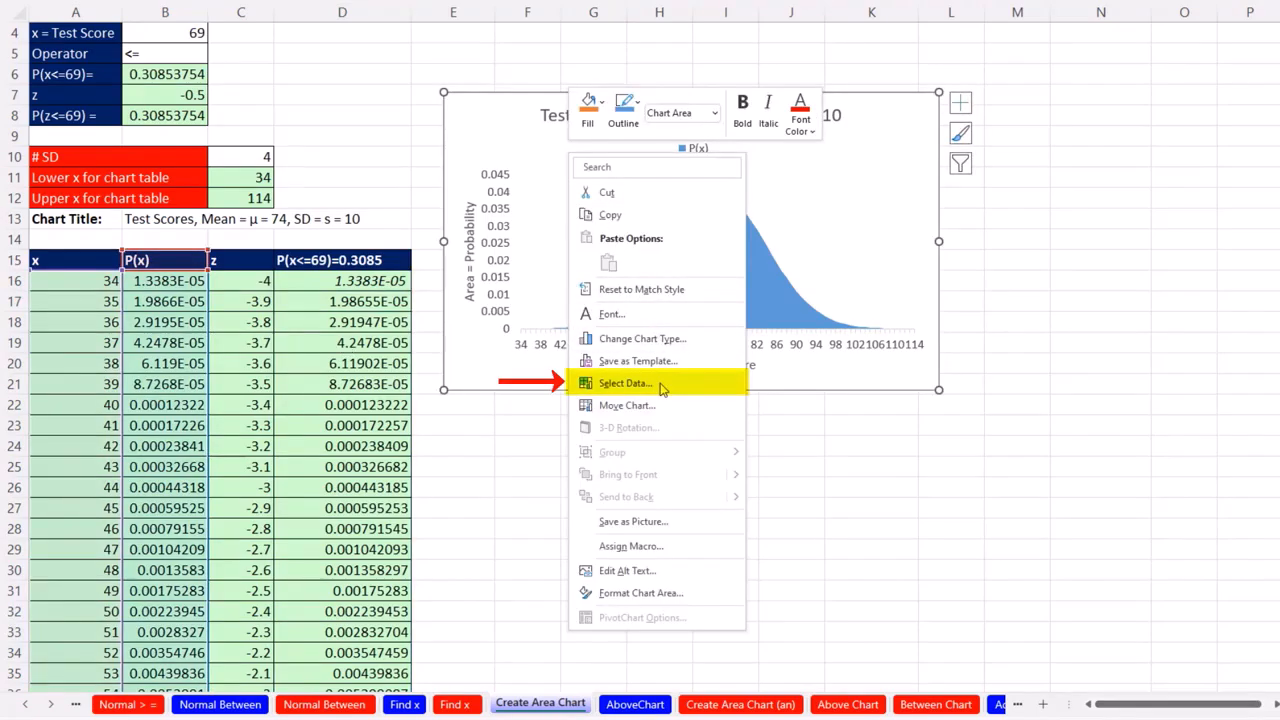
# Step: Open the Select Data Source dialog for the normal-distribution area chart
pyautogui.click(624, 383)
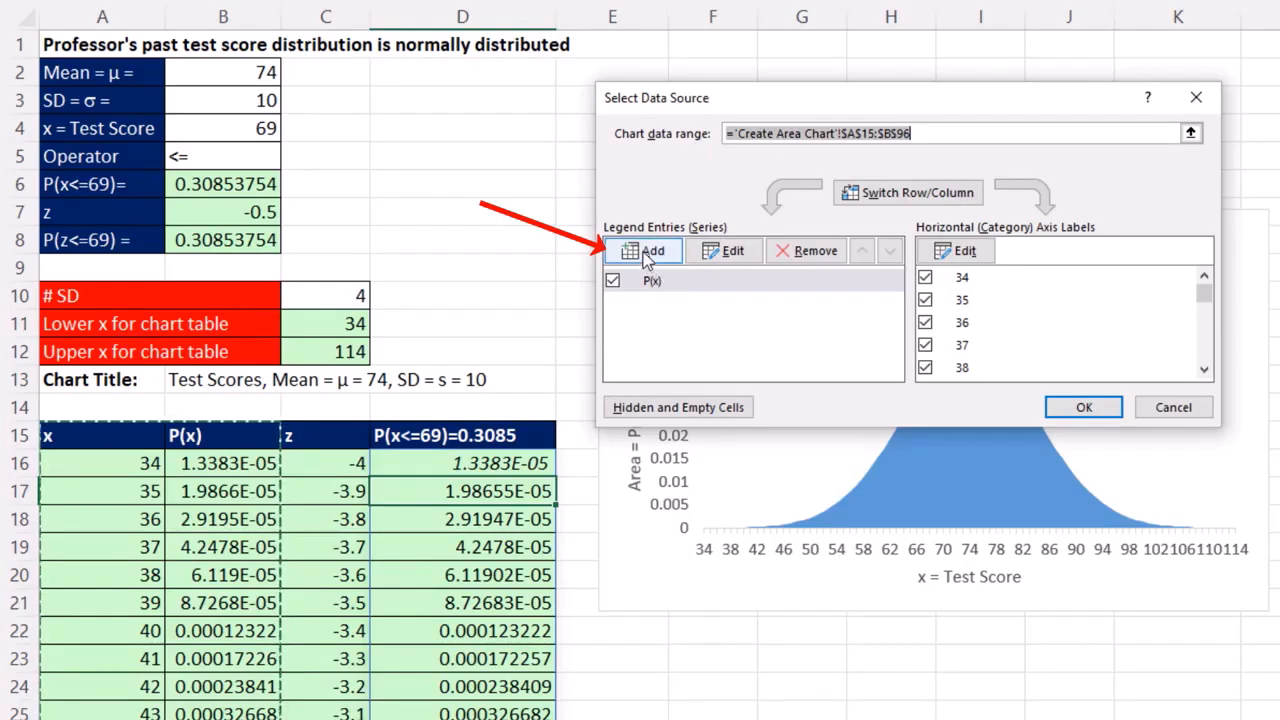
# Step: Add a series named from cell D15 with values D16 through D96
pyautogui.click(651, 250)
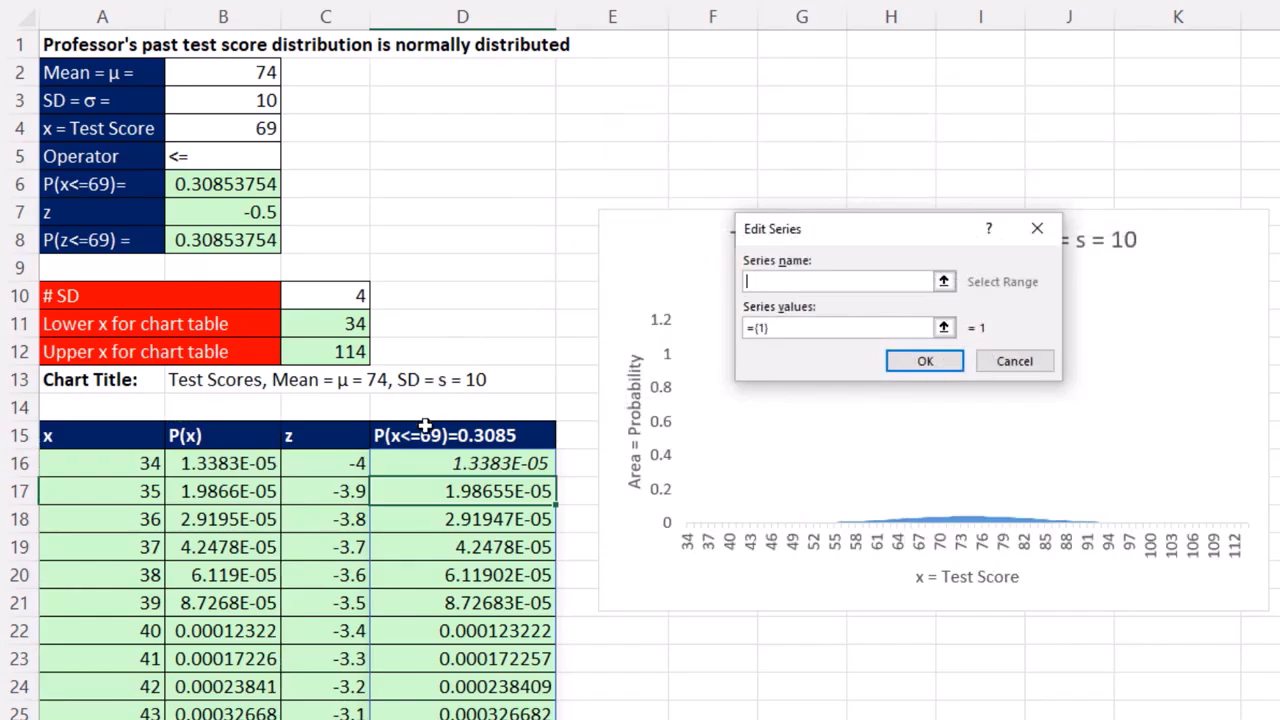
pyautogui.click(443, 435)
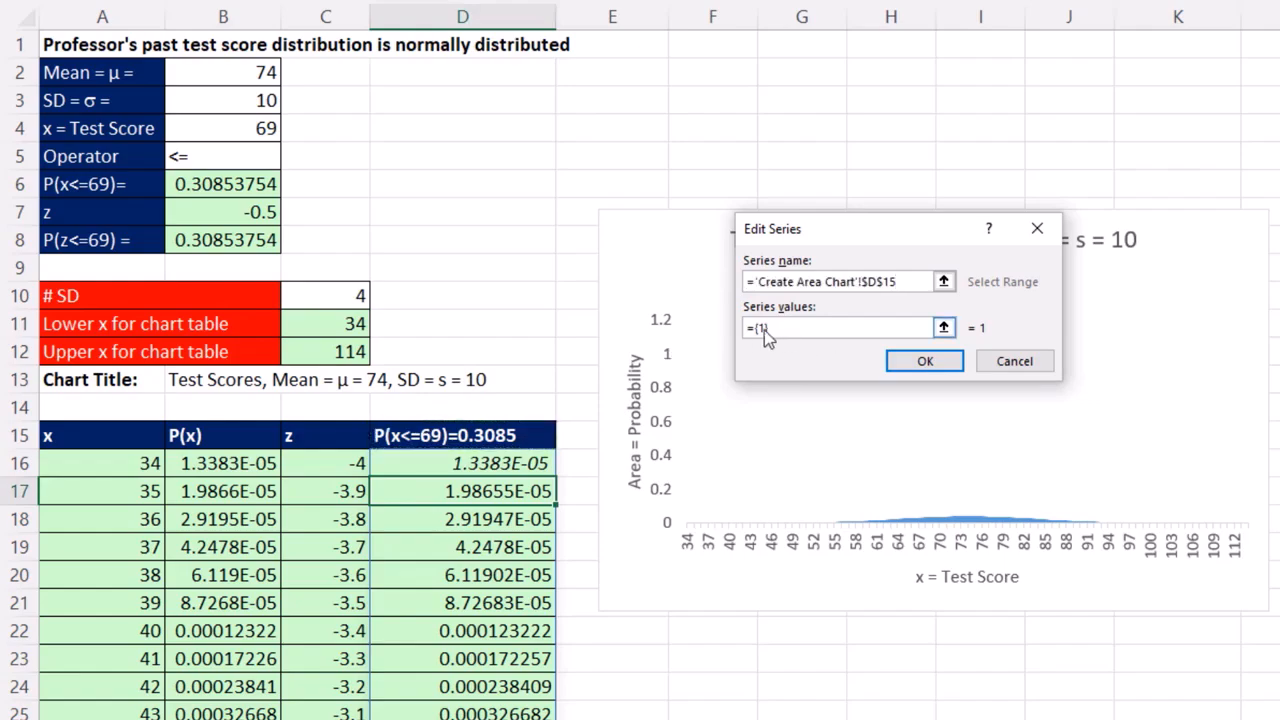
pyautogui.press('Delete')
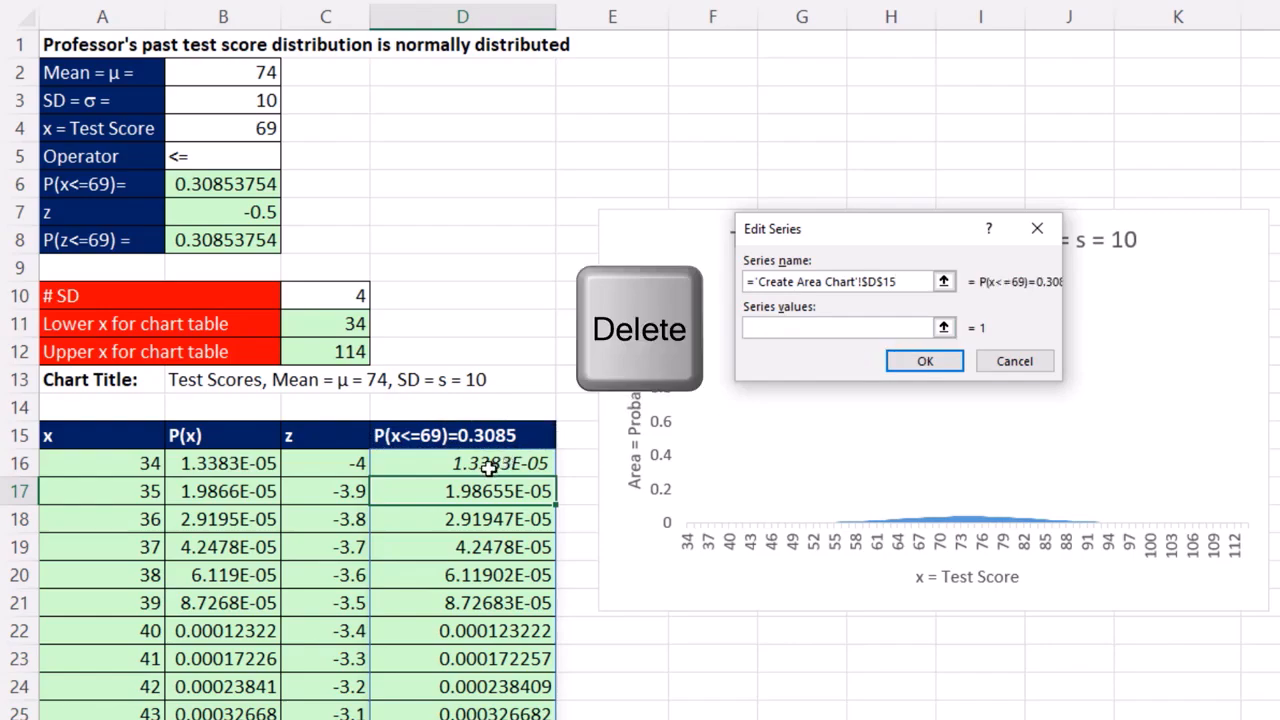
pyautogui.press('ctrl+shift+down')
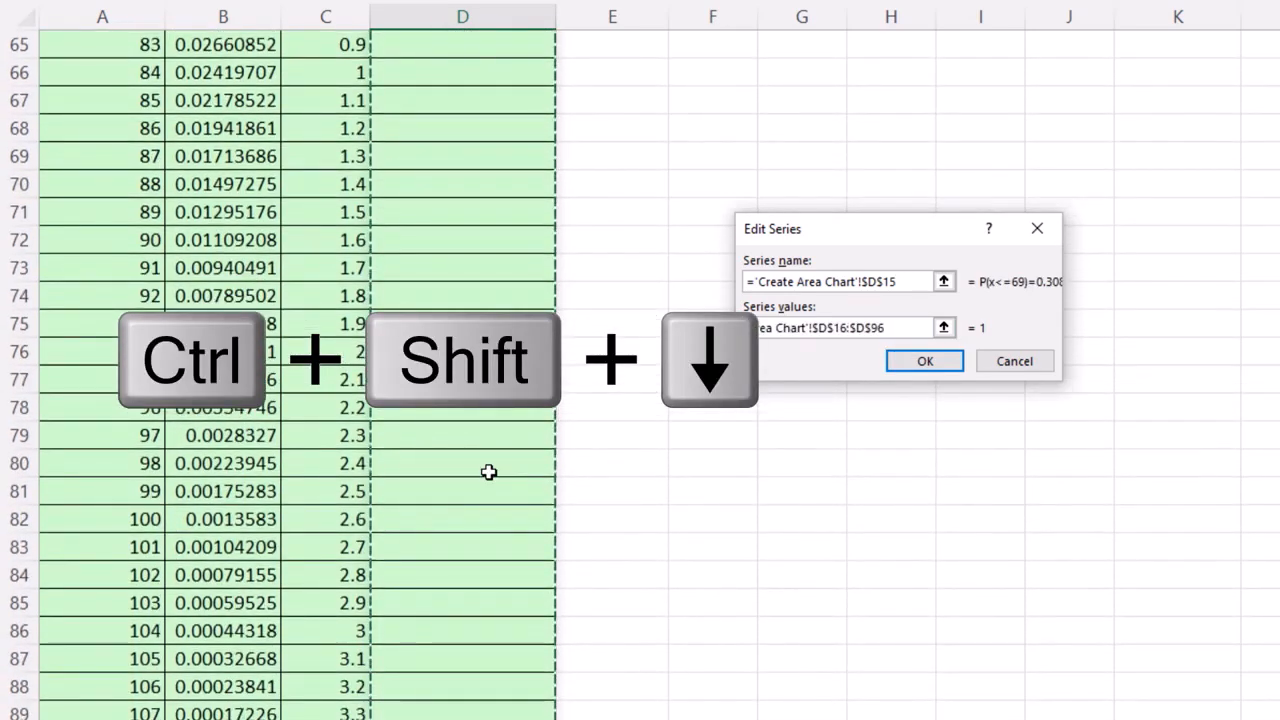
pyautogui.press('ctrl+backspace')
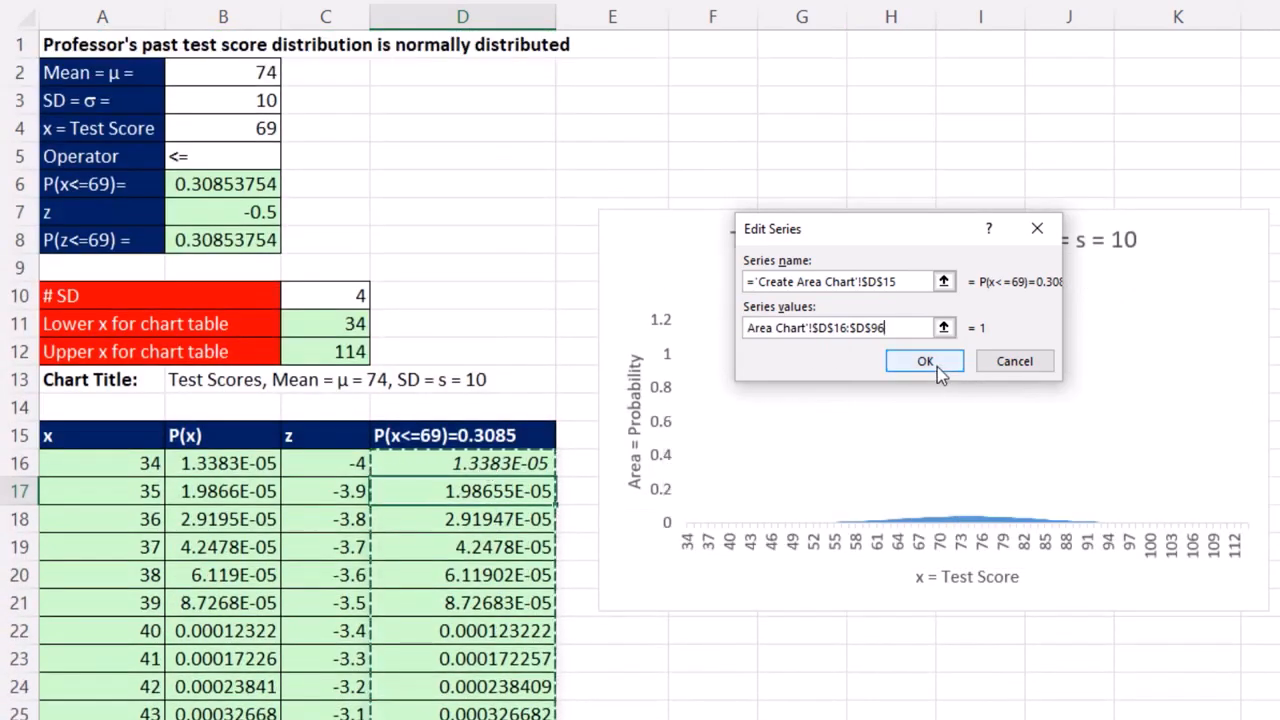
pyautogui.click(924, 361)
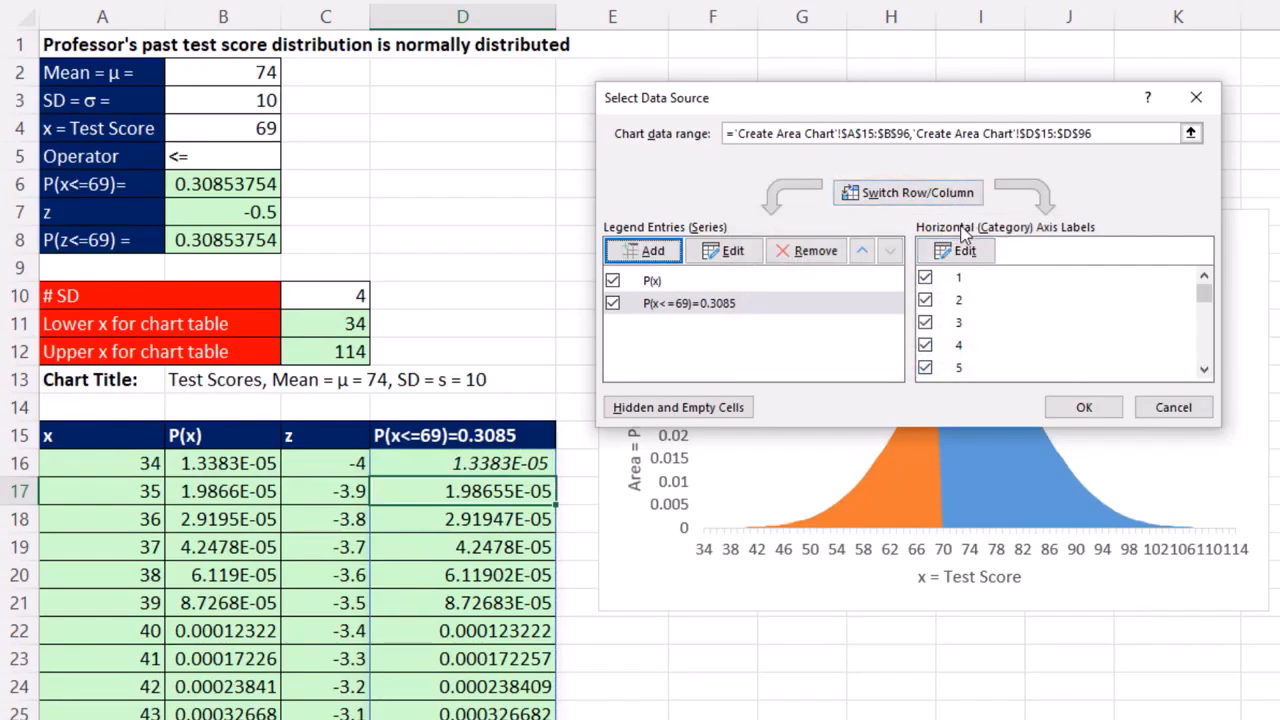
pyautogui.moveTo(420, 383)
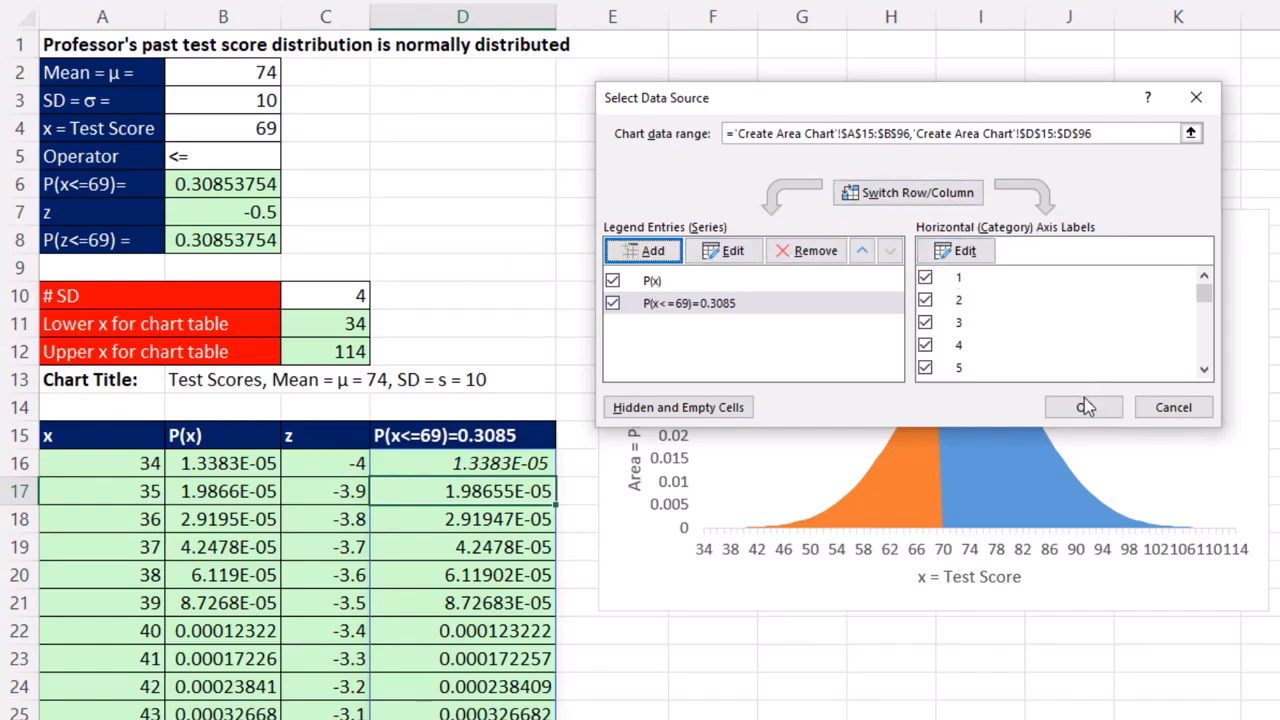
# Step: Apply the new series, test the shading with 75 in B4, then restore 69
pyautogui.click(1083, 407)
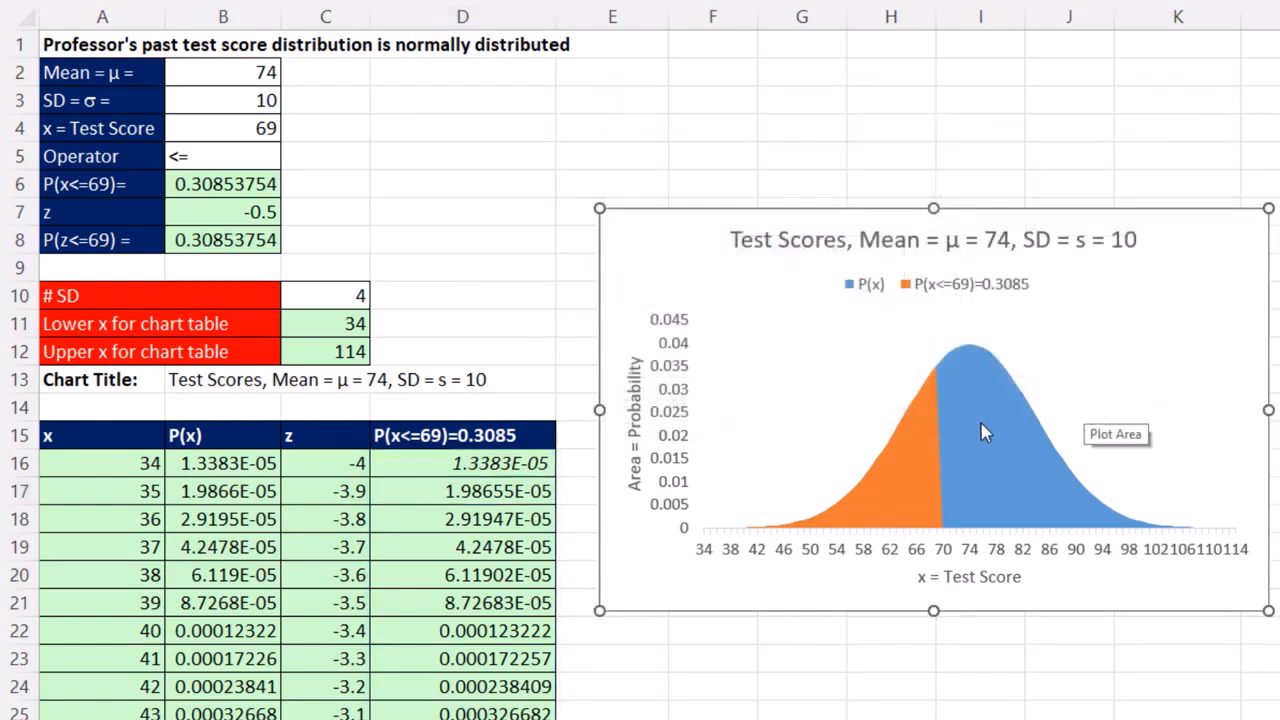
pyautogui.moveTo(985, 530)
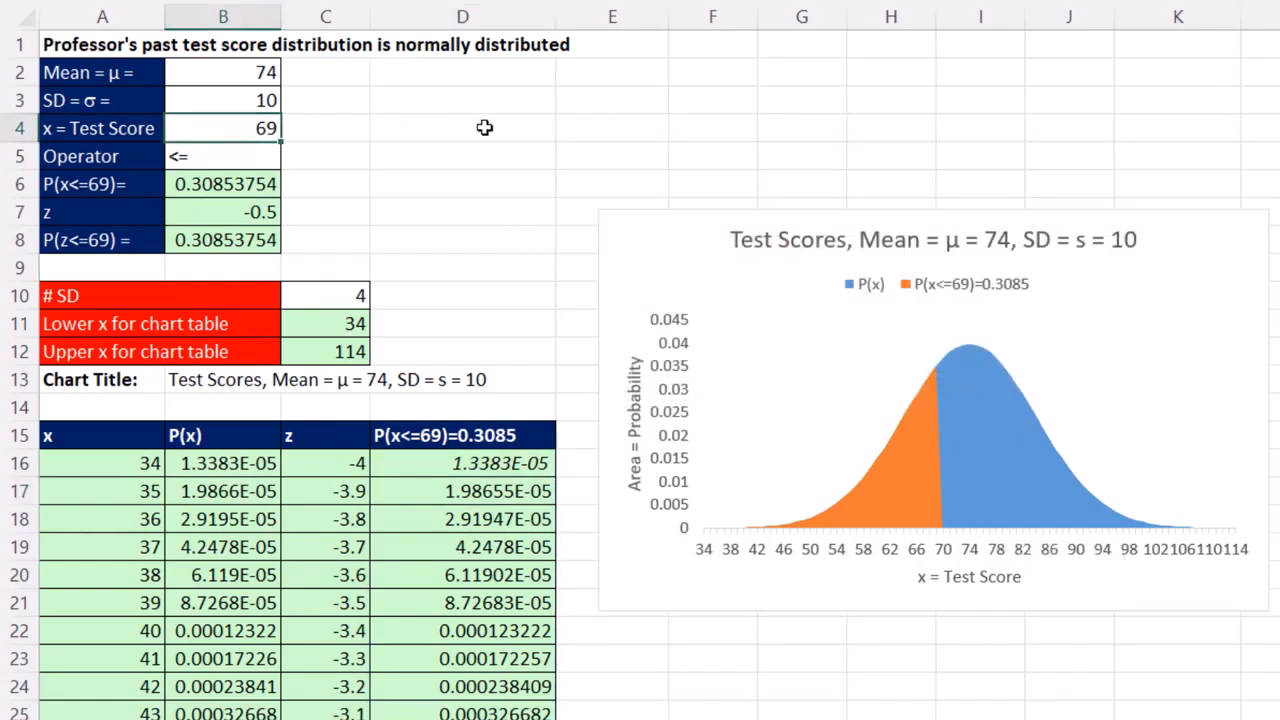
pyautogui.write('75')
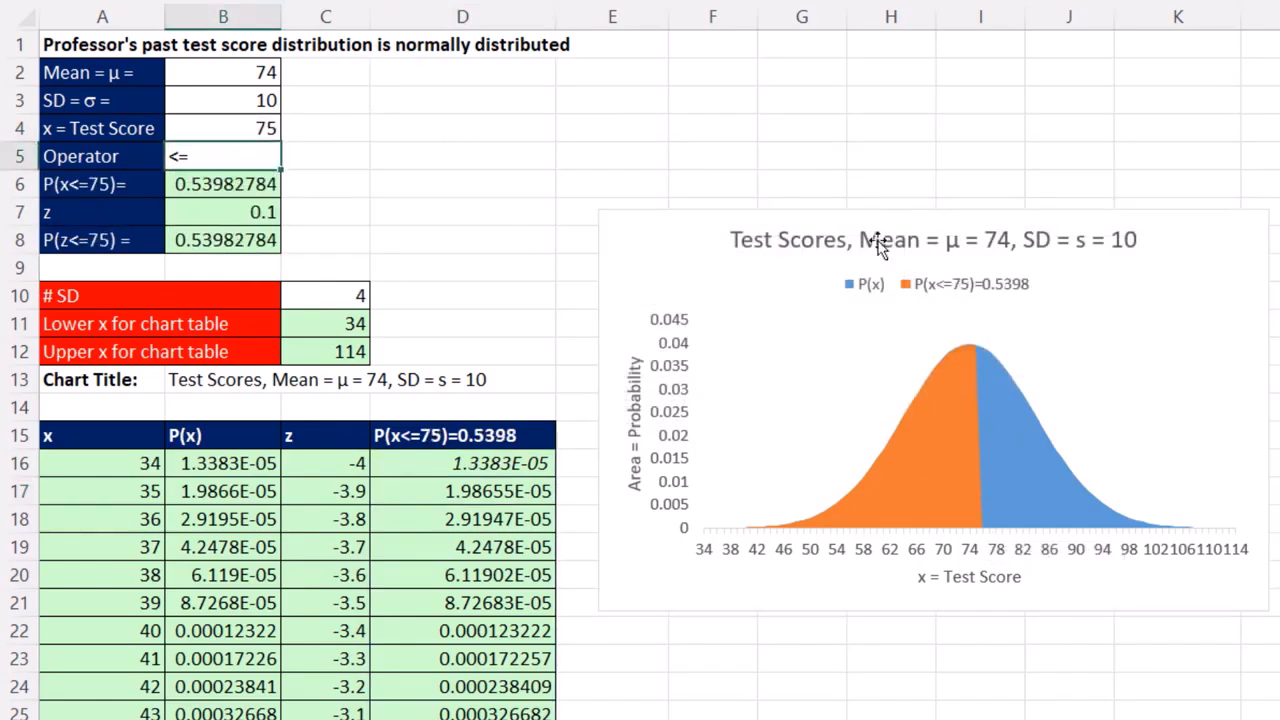
pyautogui.moveTo(1055, 548)
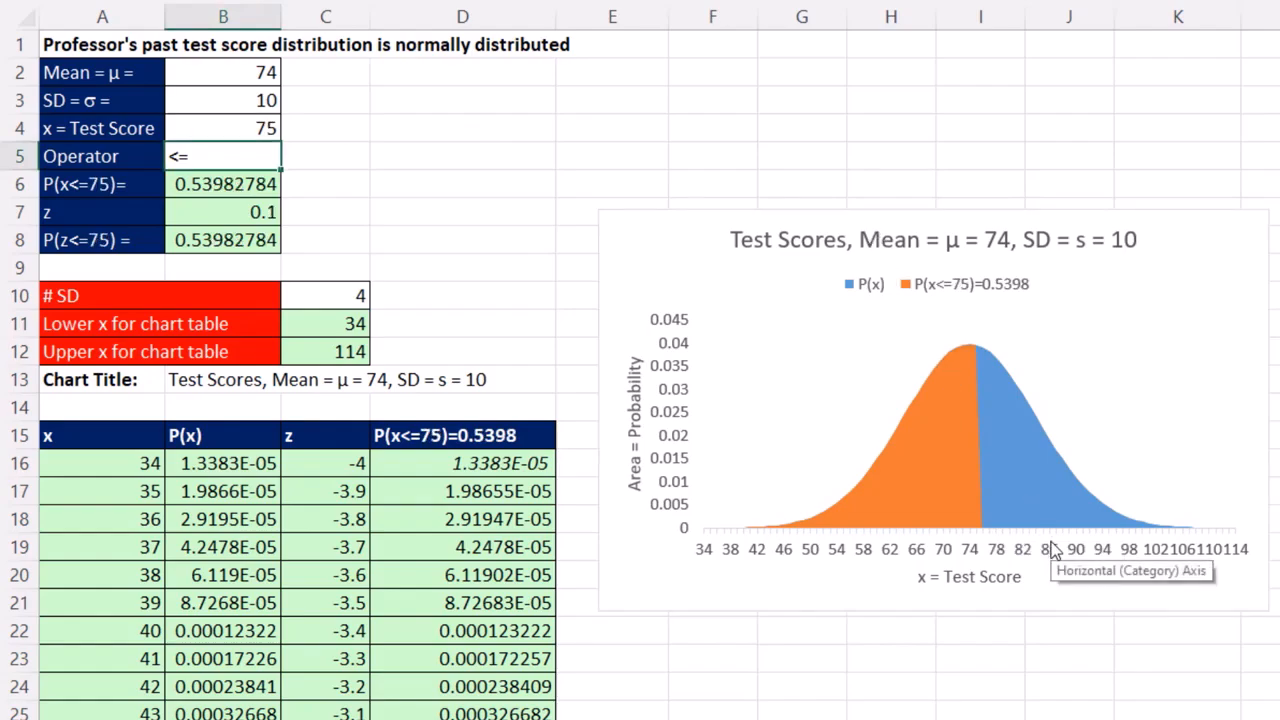
pyautogui.write('69')
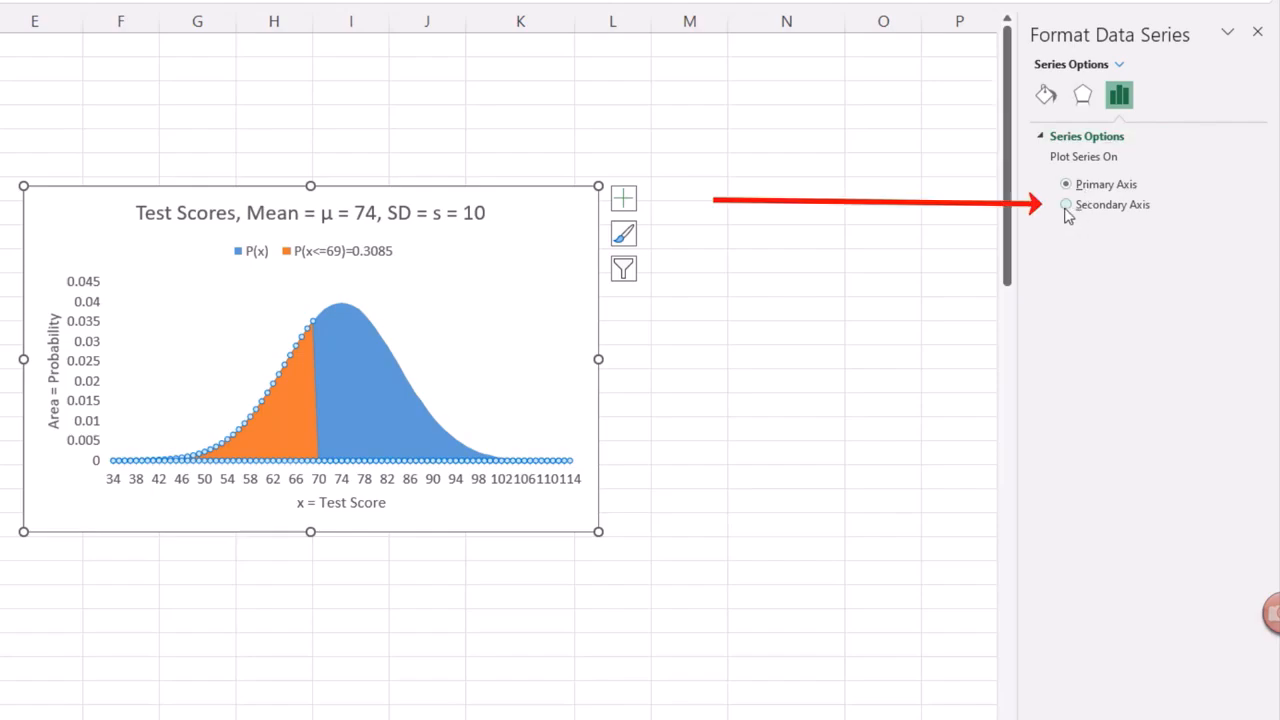
# Step: Put the orange P(x<=69) series on a secondary axis and delete that right-hand scale
pyautogui.click(1066, 204)
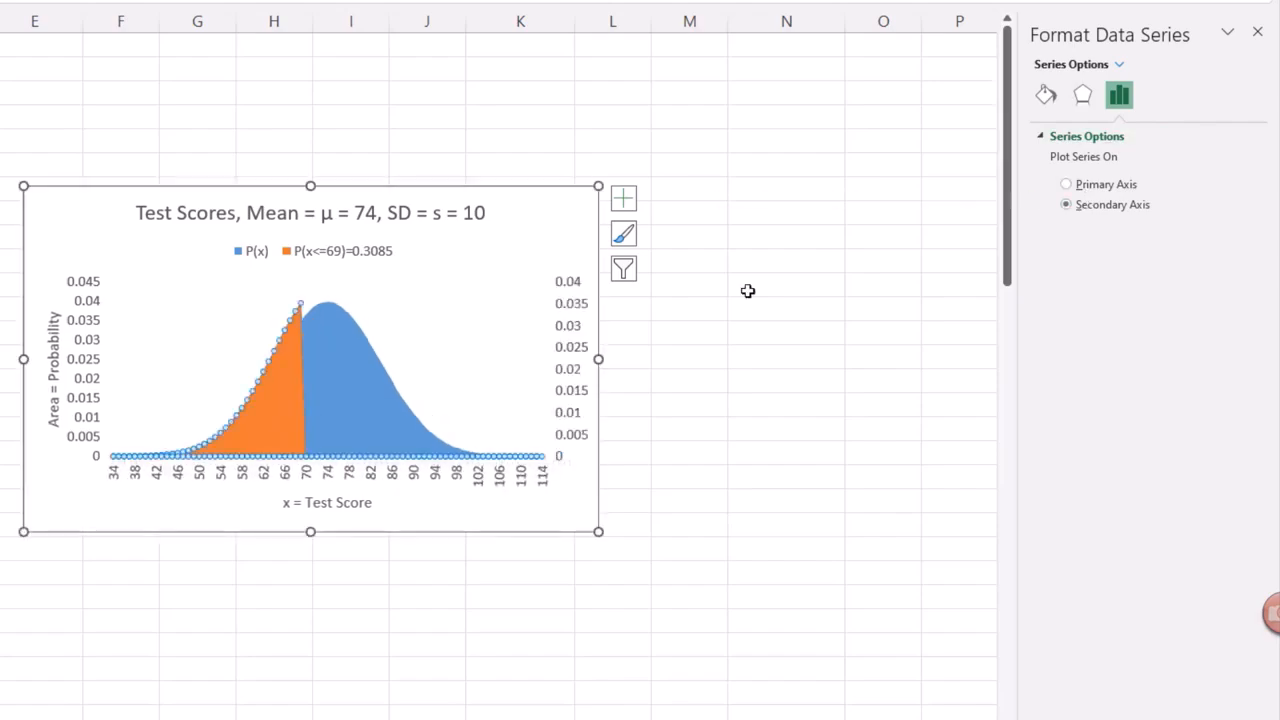
pyautogui.moveTo(575, 328)
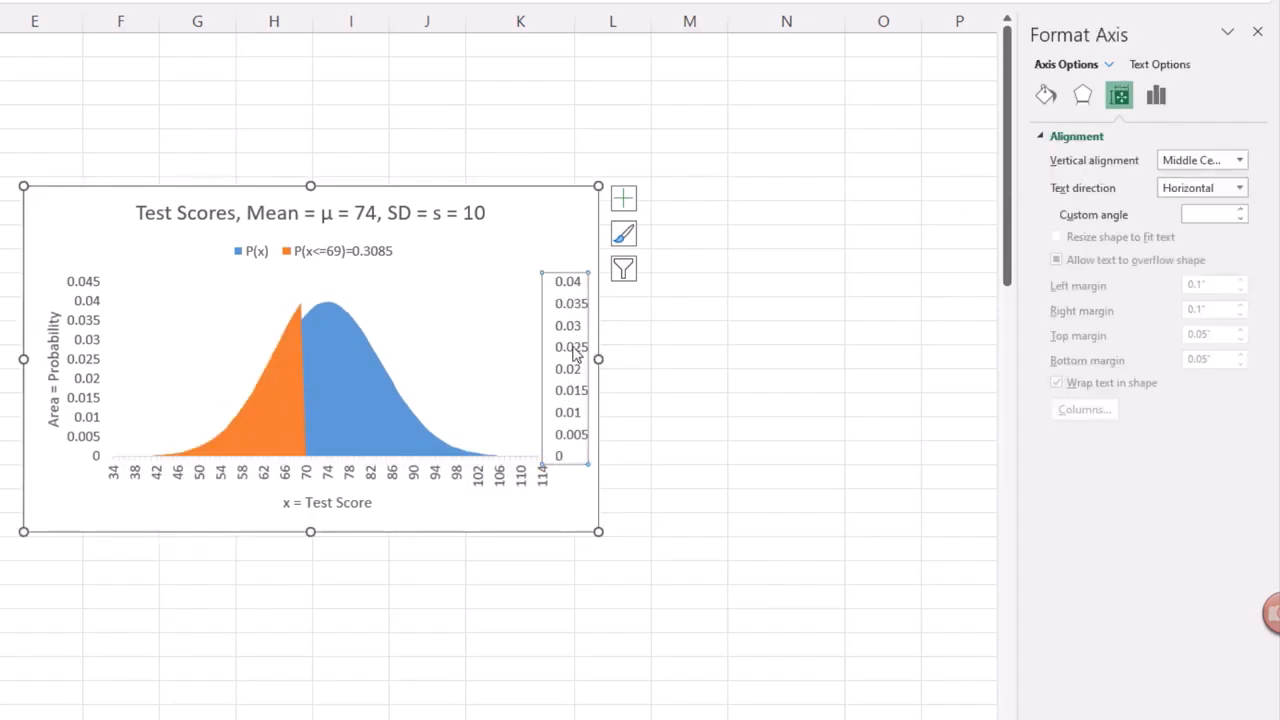
pyautogui.click(350, 310)
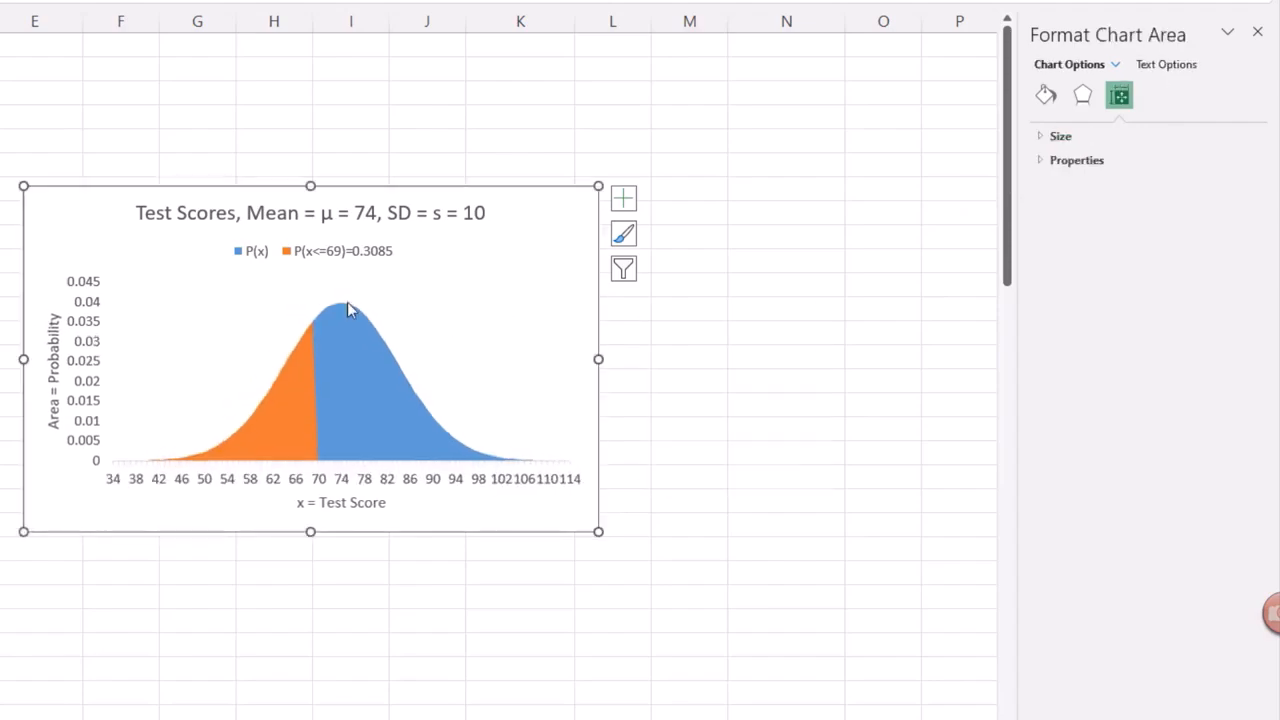
pyautogui.moveTo(188, 290)
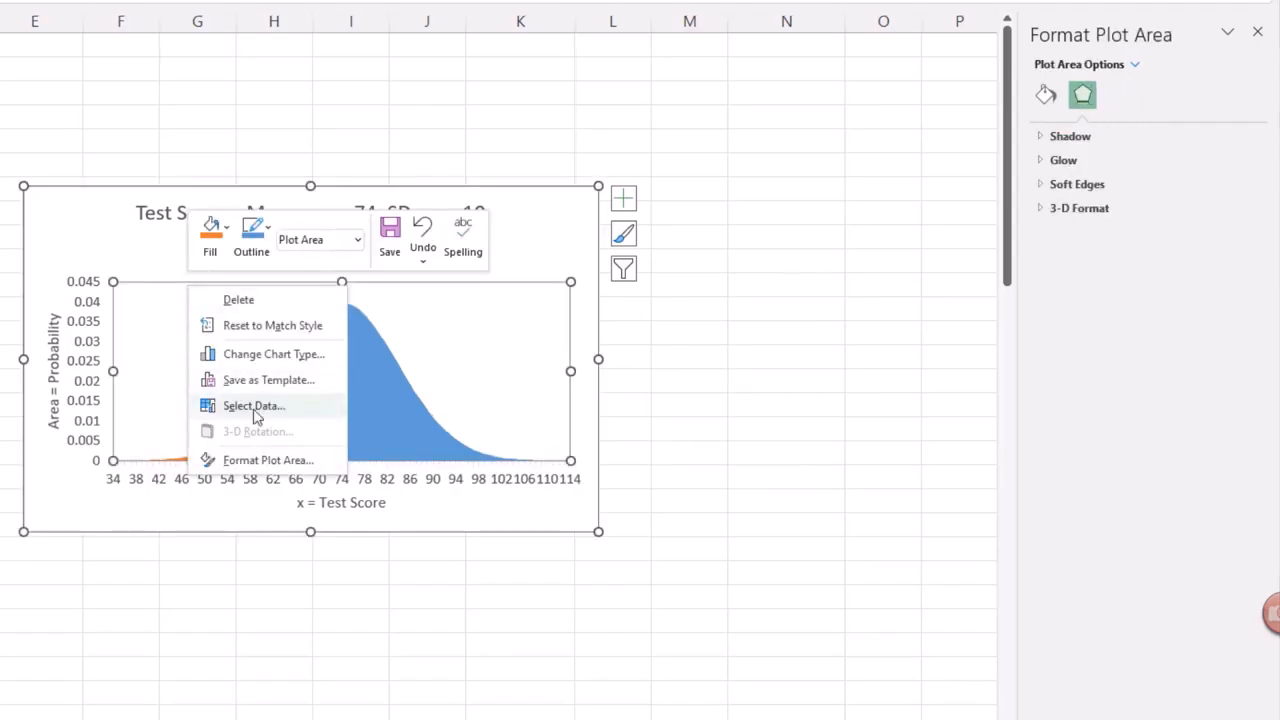
# Step: For the P(x<=69)=0.3085 series, set the axis labels to z-values in C16:C96
pyautogui.click(253, 405)
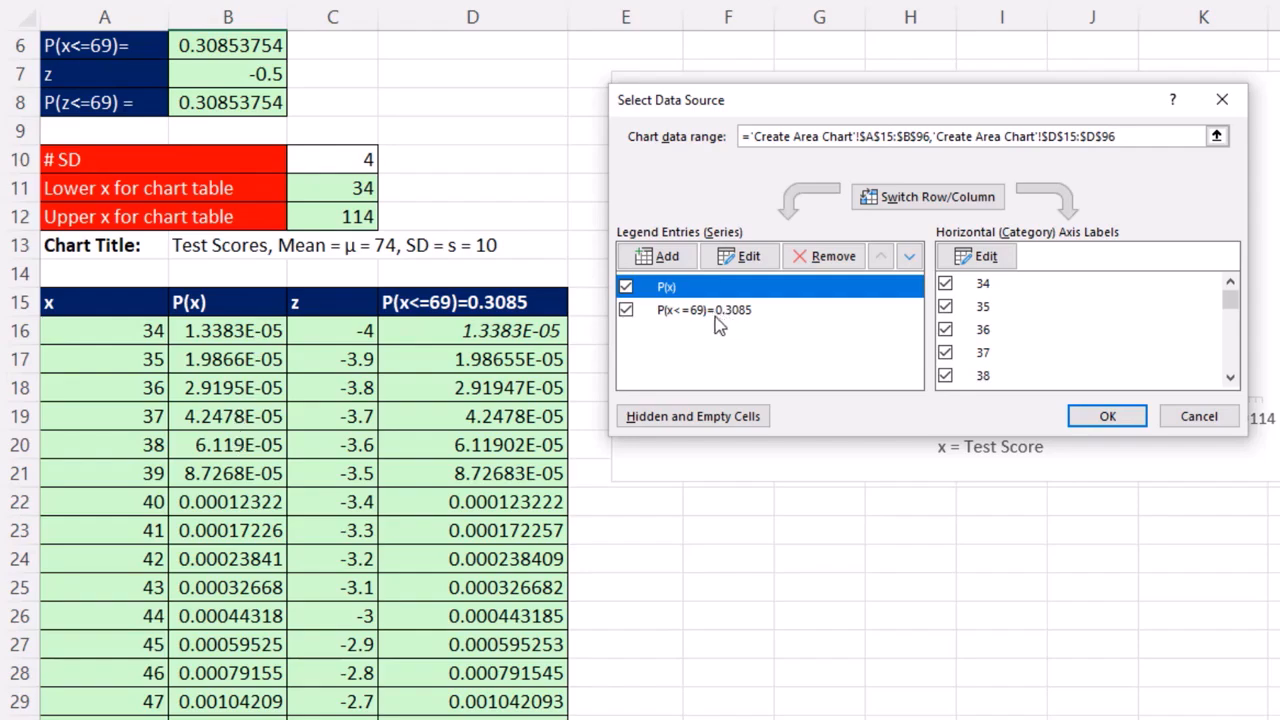
pyautogui.click(703, 309)
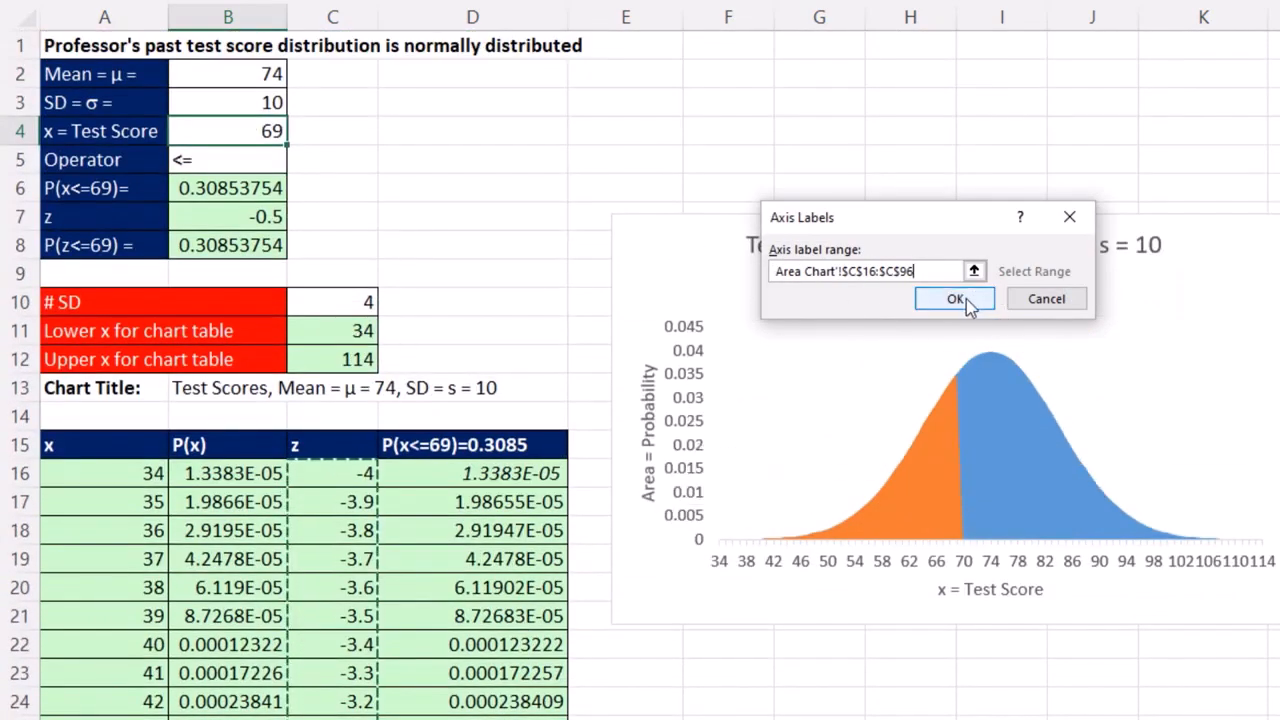
pyautogui.click(954, 298)
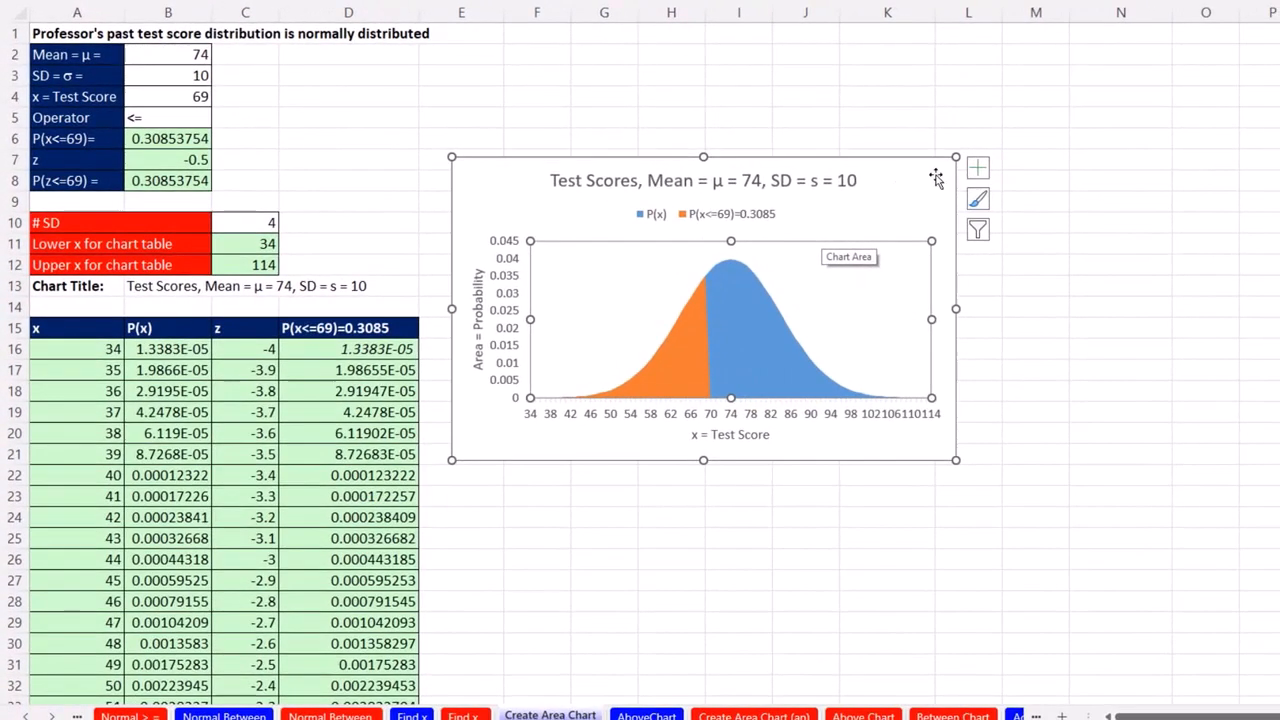
# Step: Turn on the Secondary Horizontal axis, showing z-values -4 to 4 across the top
pyautogui.click(977, 167)
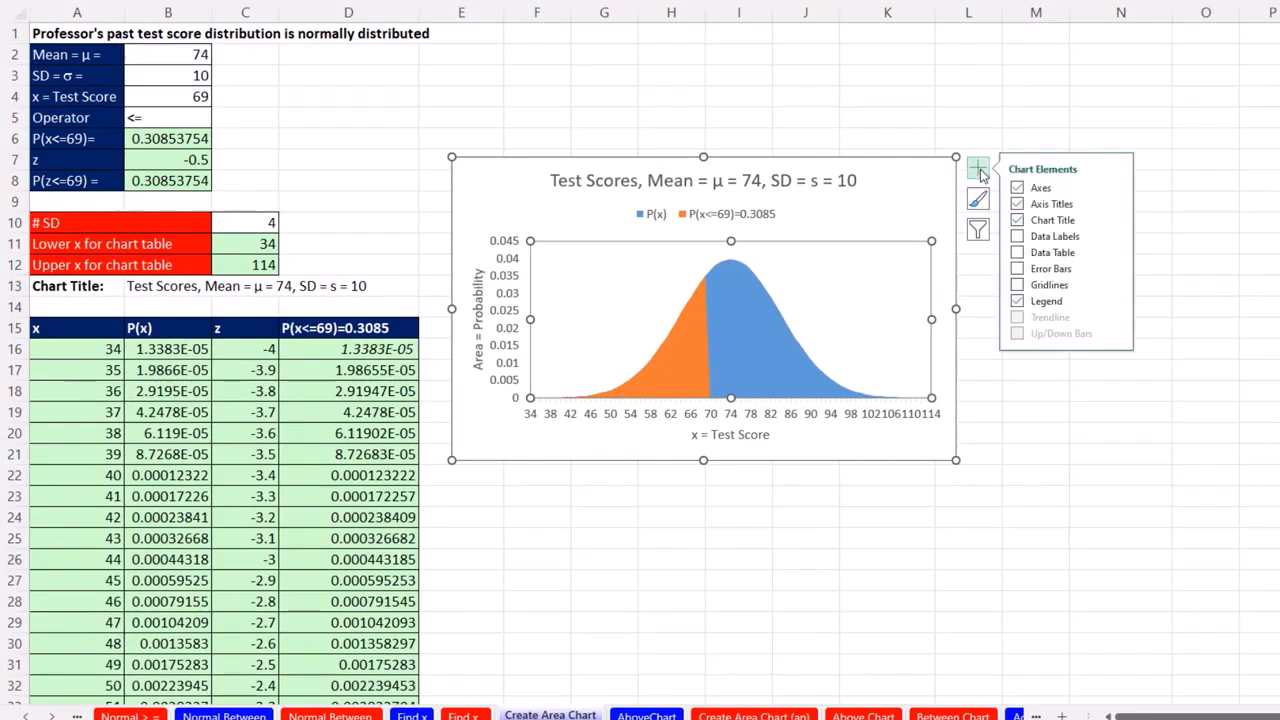
pyautogui.moveTo(1120, 190)
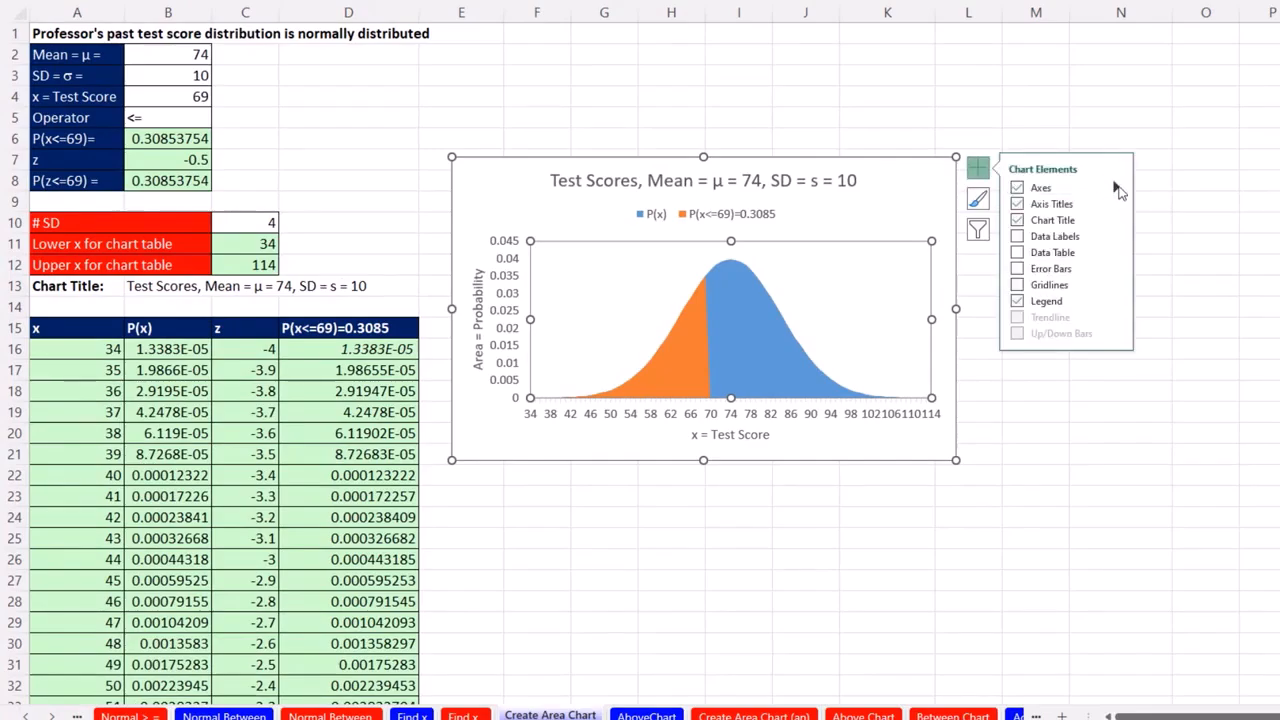
pyautogui.click(1115, 188)
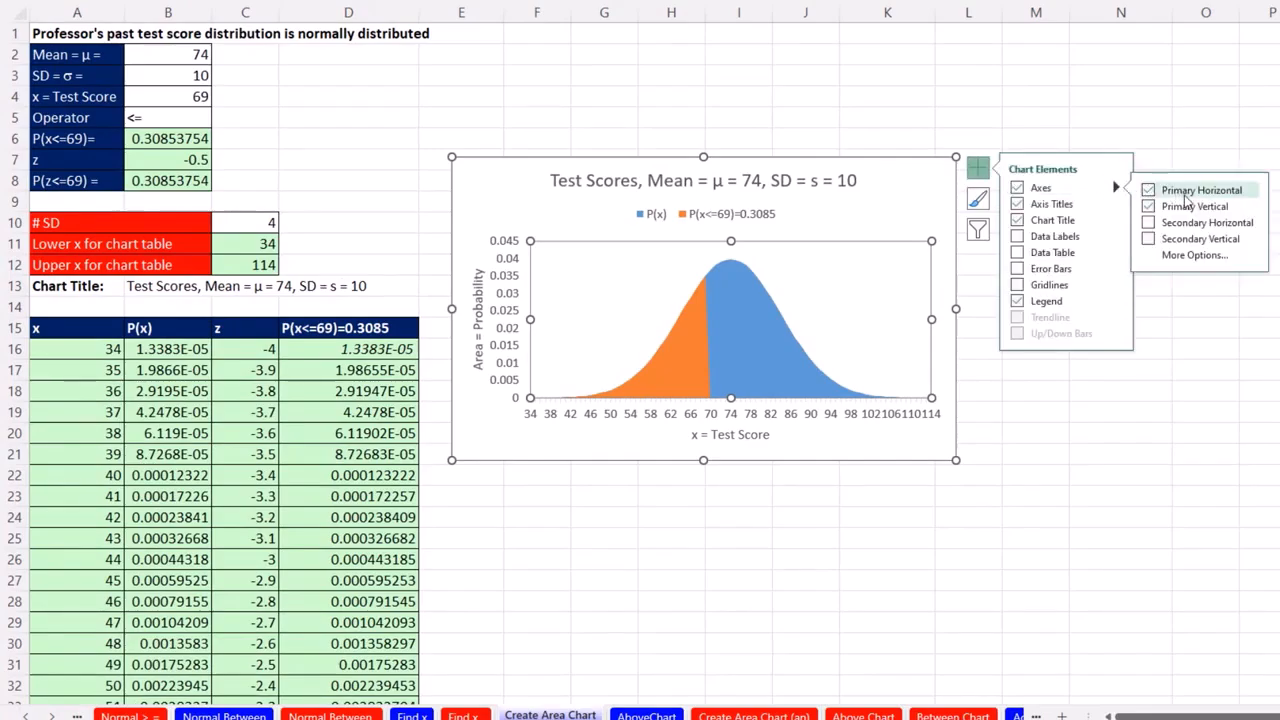
pyautogui.click(1148, 222)
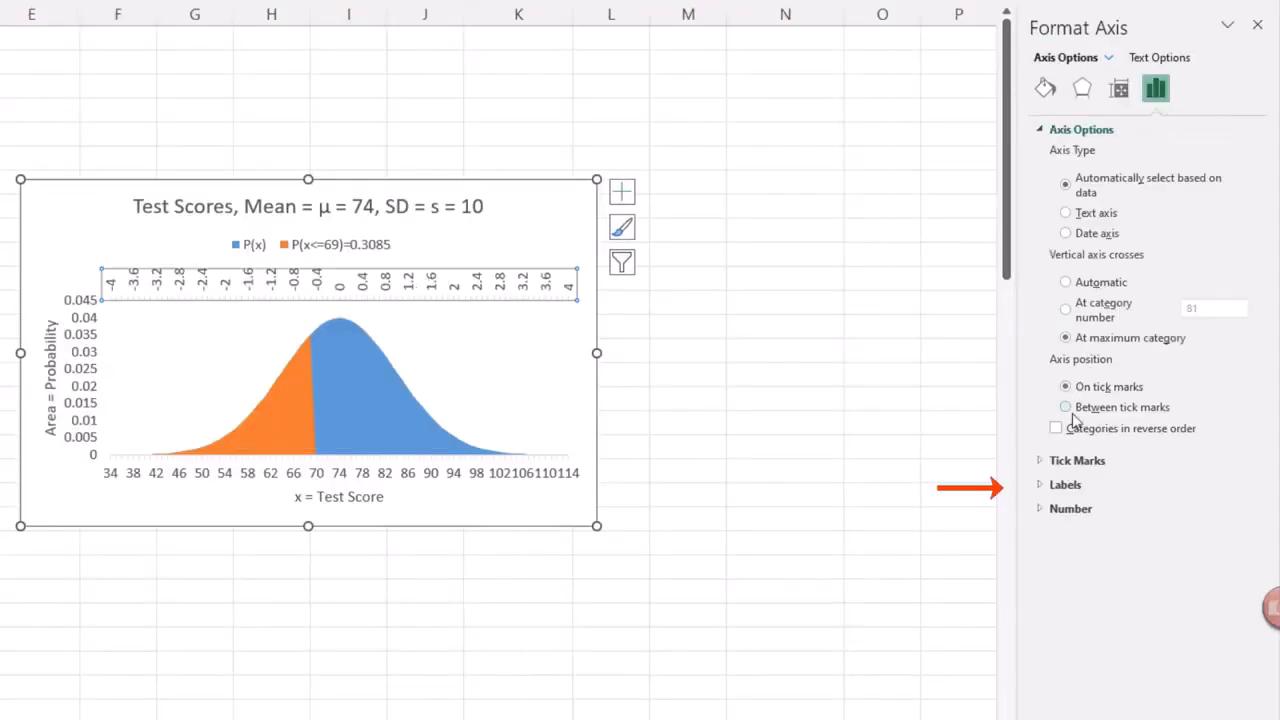
# Step: Set the z-axis Label Position to Low so labels sit beneath the test scores
pyautogui.click(1065, 485)
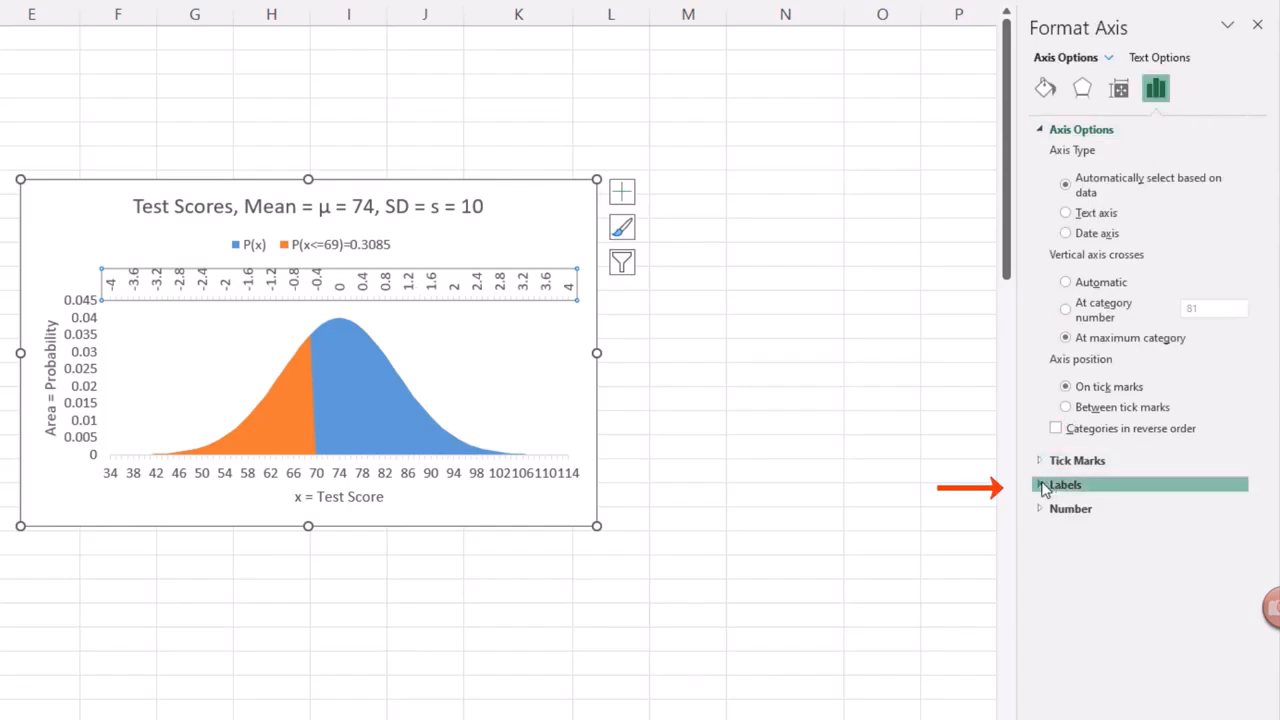
pyautogui.click(1064, 484)
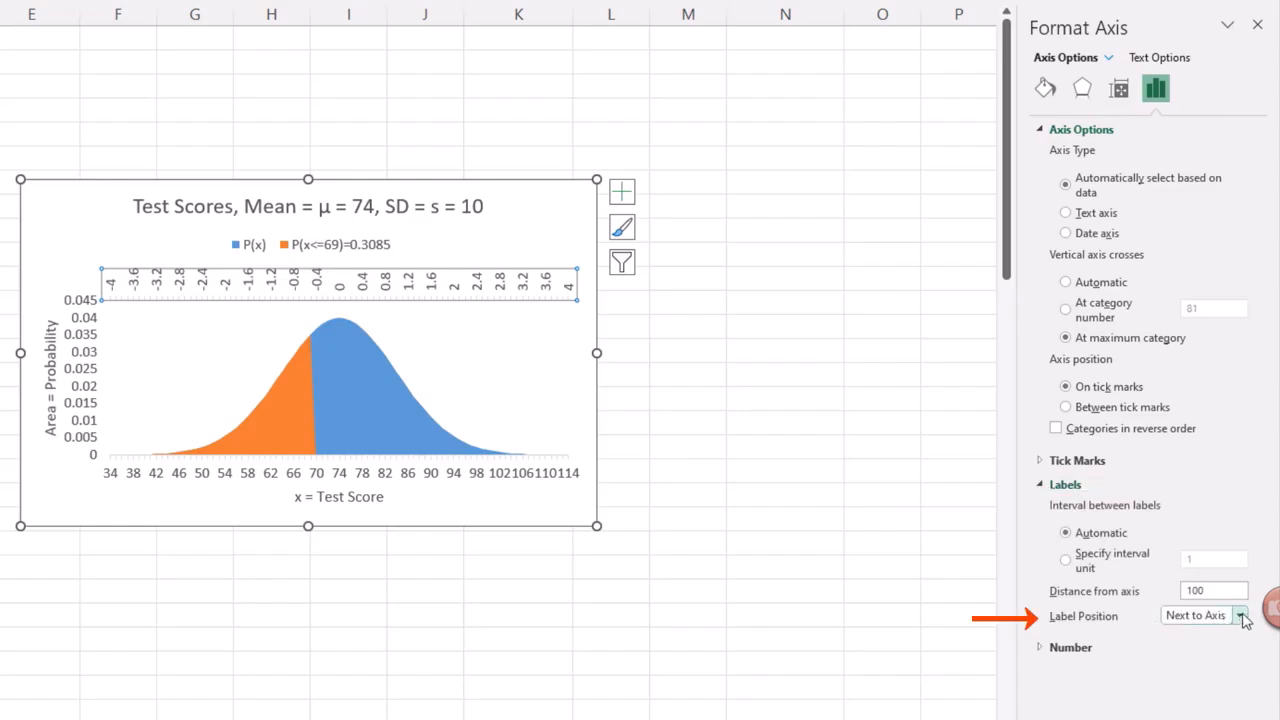
pyautogui.click(1240, 615)
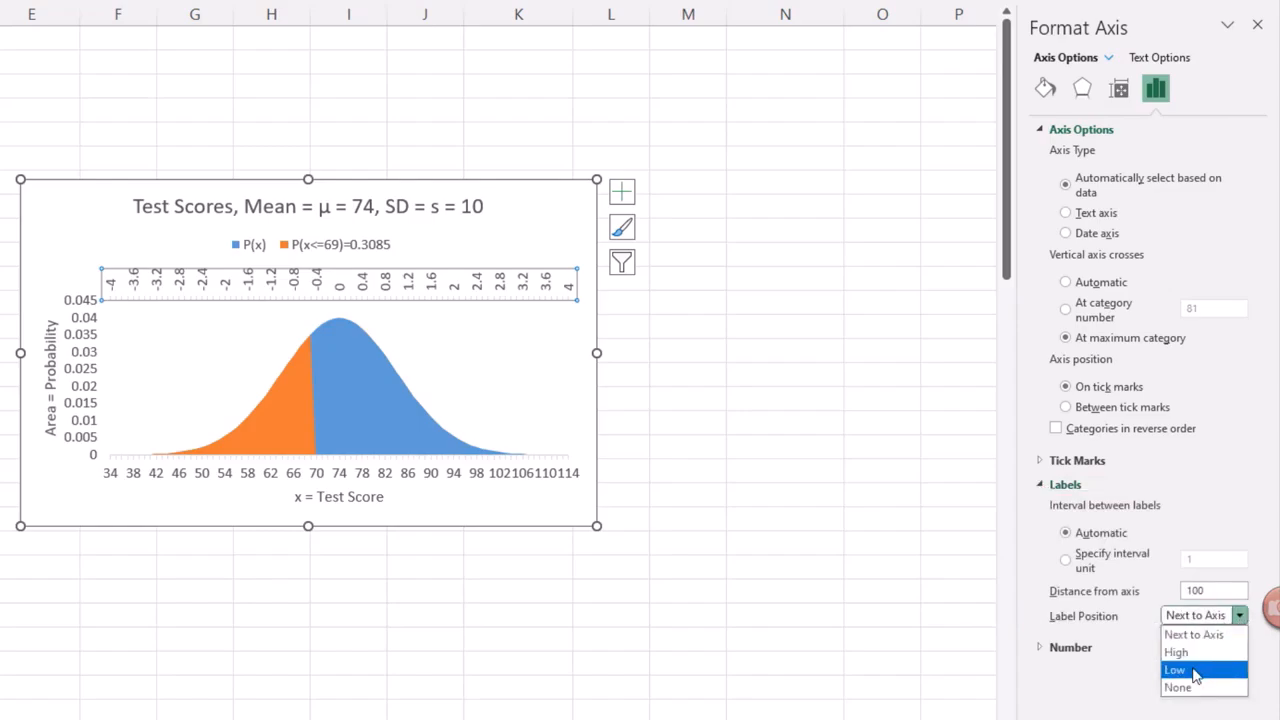
pyautogui.click(1176, 669)
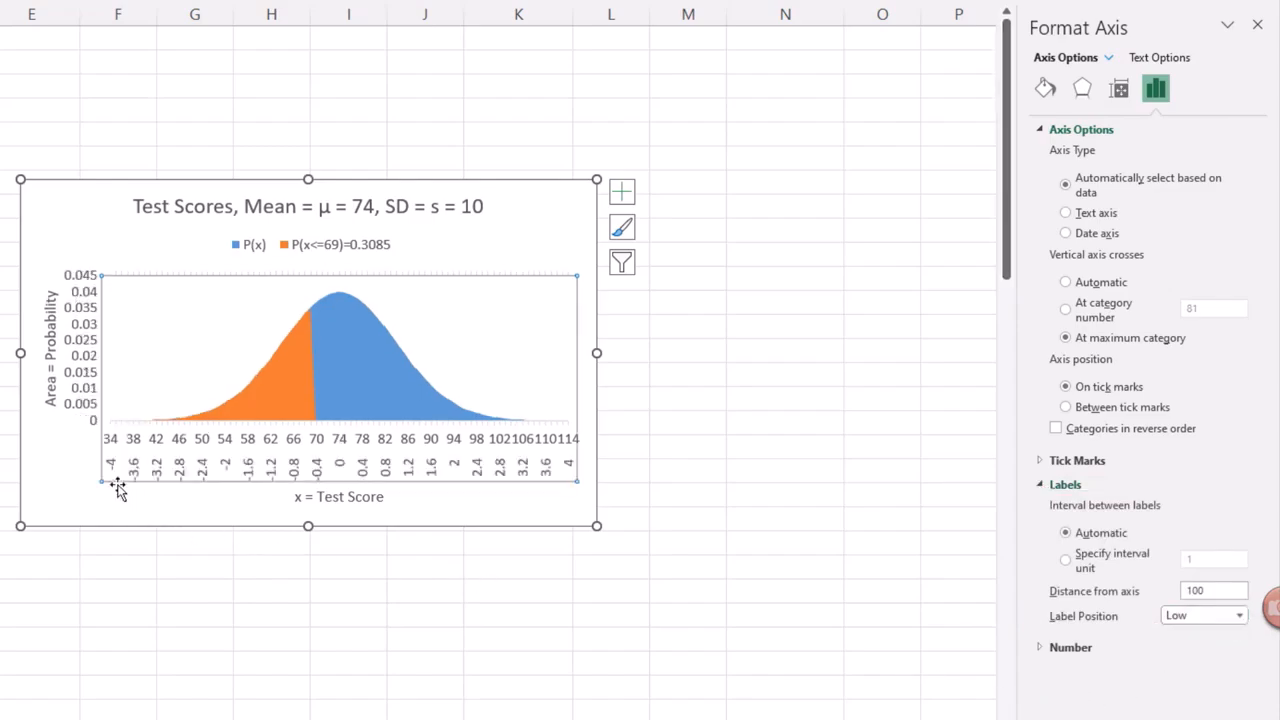
pyautogui.moveTo(351, 456)
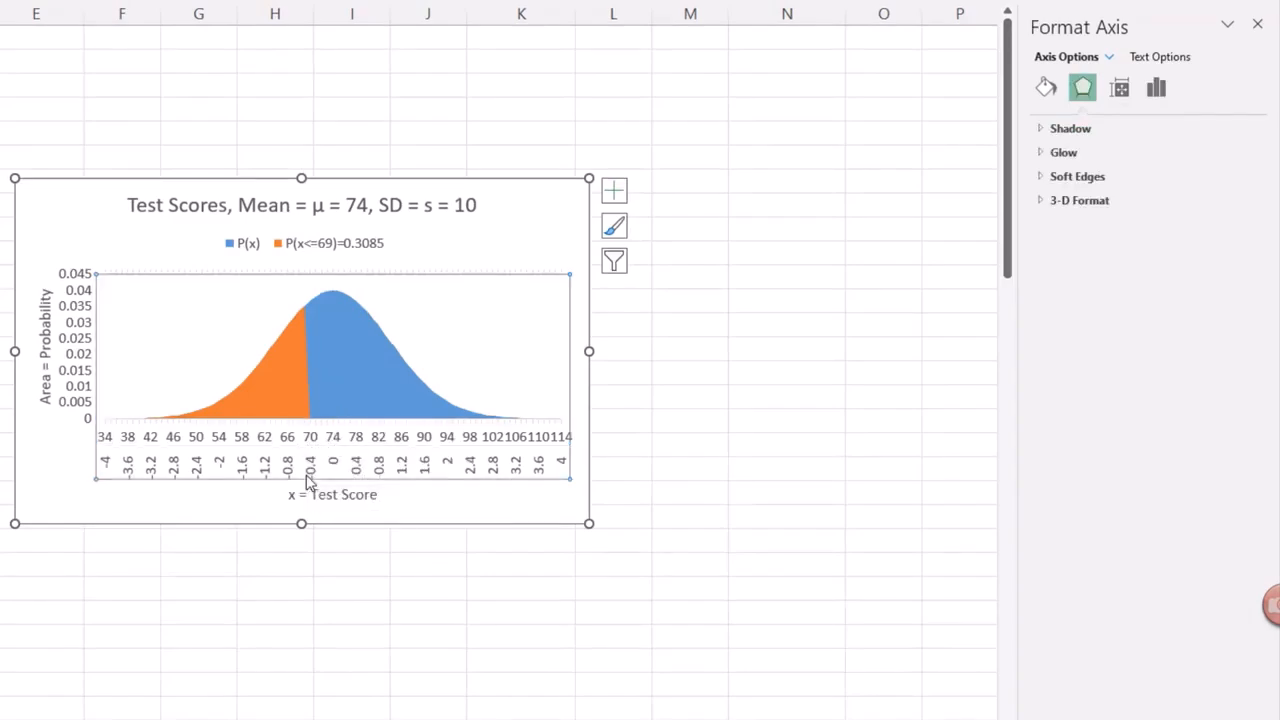
pyautogui.moveTo(322, 480)
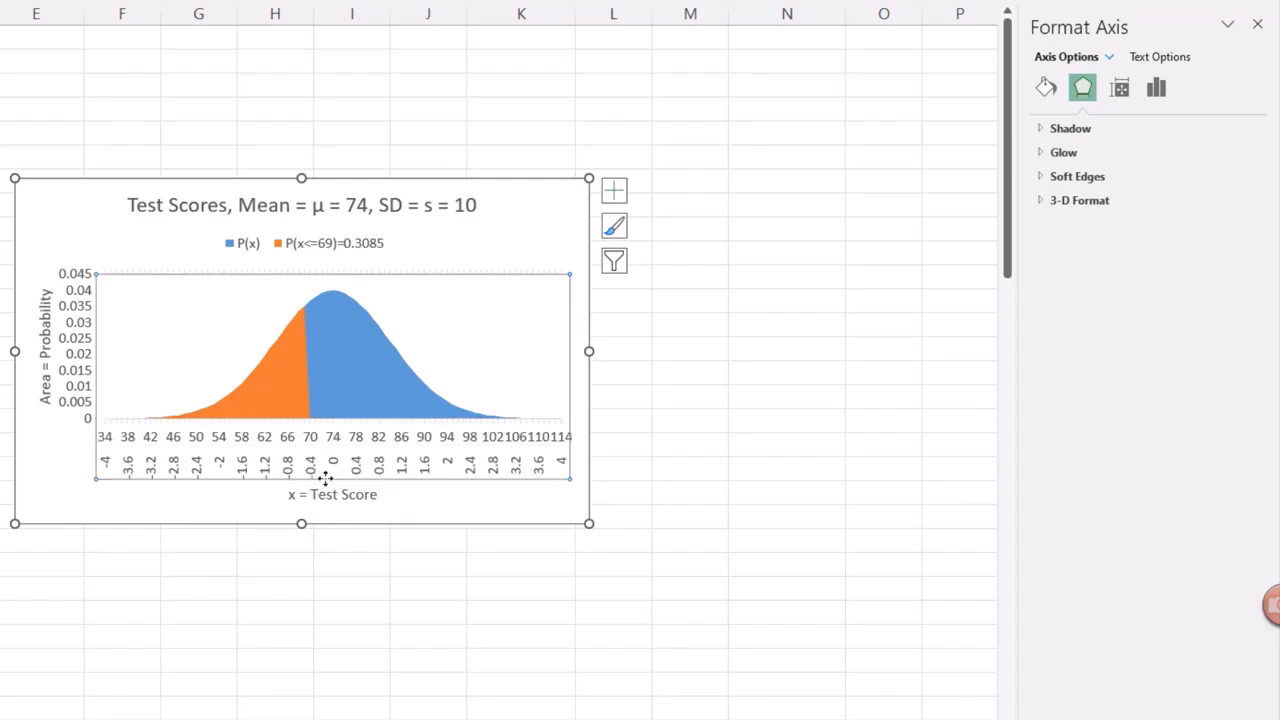
# Step: Set the z-axis label interval unit to 10 so labels show whole numbers -4 to 4
pyautogui.click(614, 191)
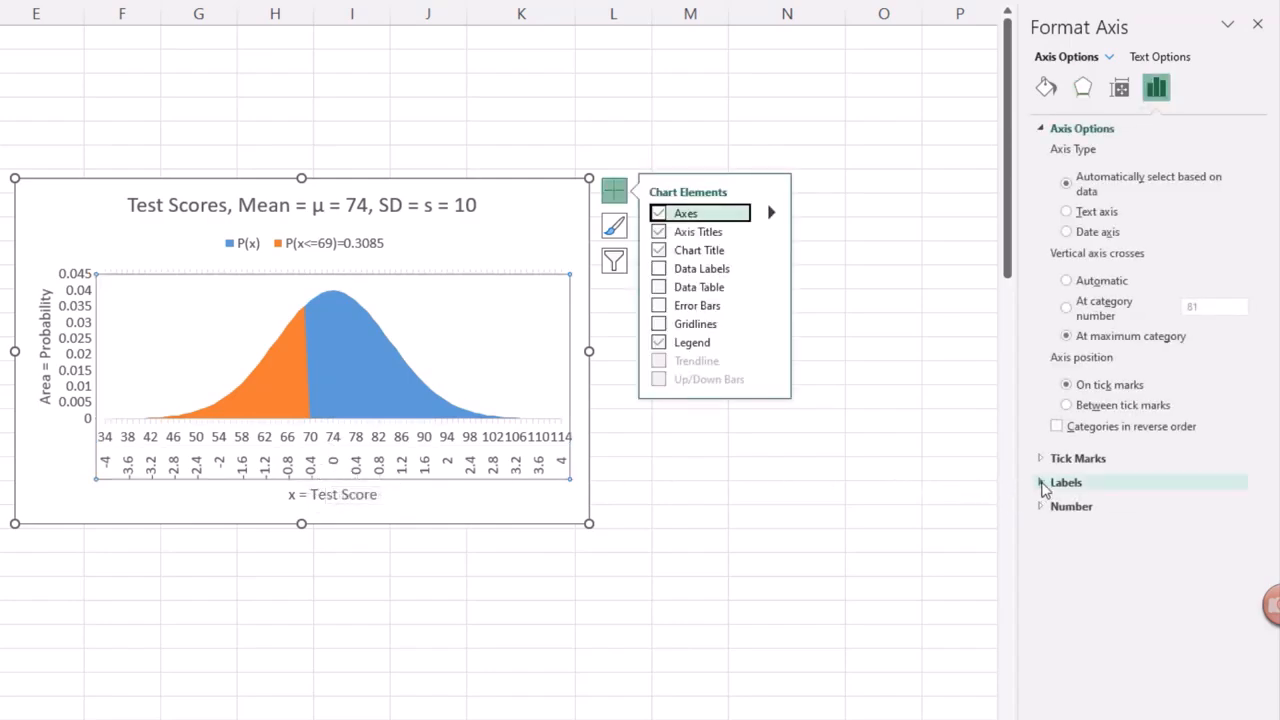
pyautogui.click(1066, 482)
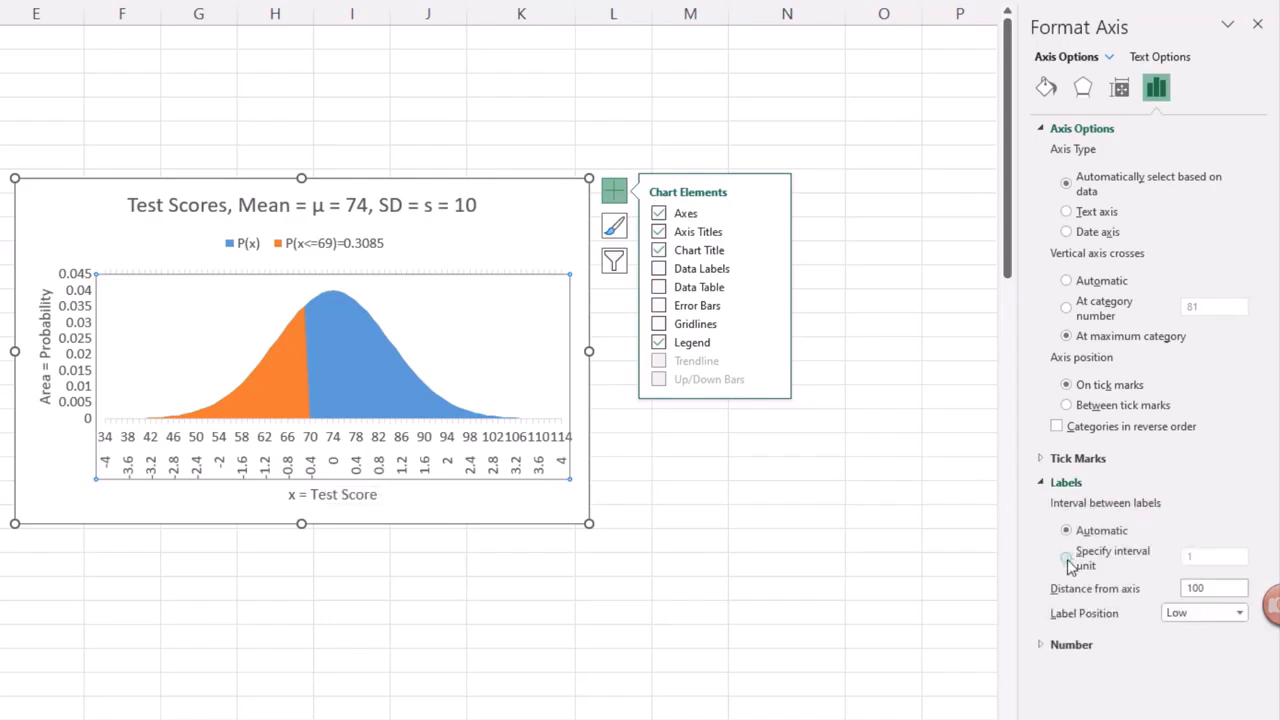
pyautogui.click(1066, 557)
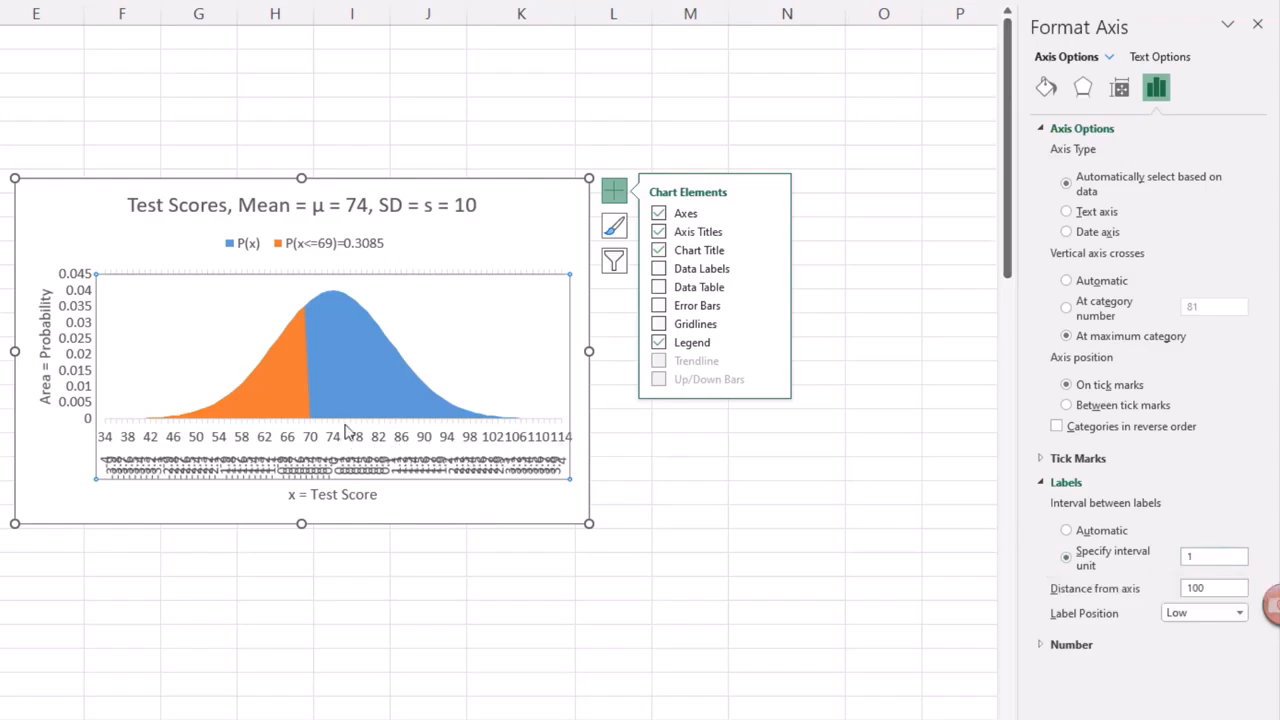
pyautogui.moveTo(378, 436)
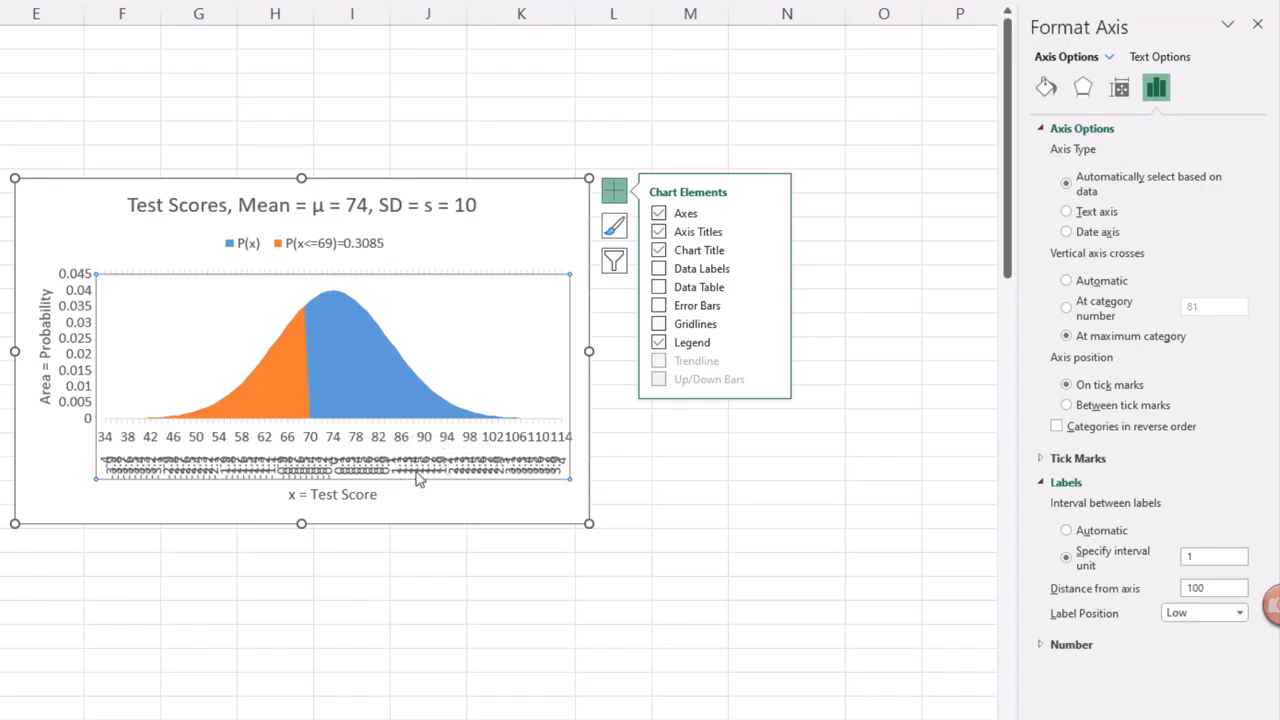
pyautogui.moveTo(435, 418)
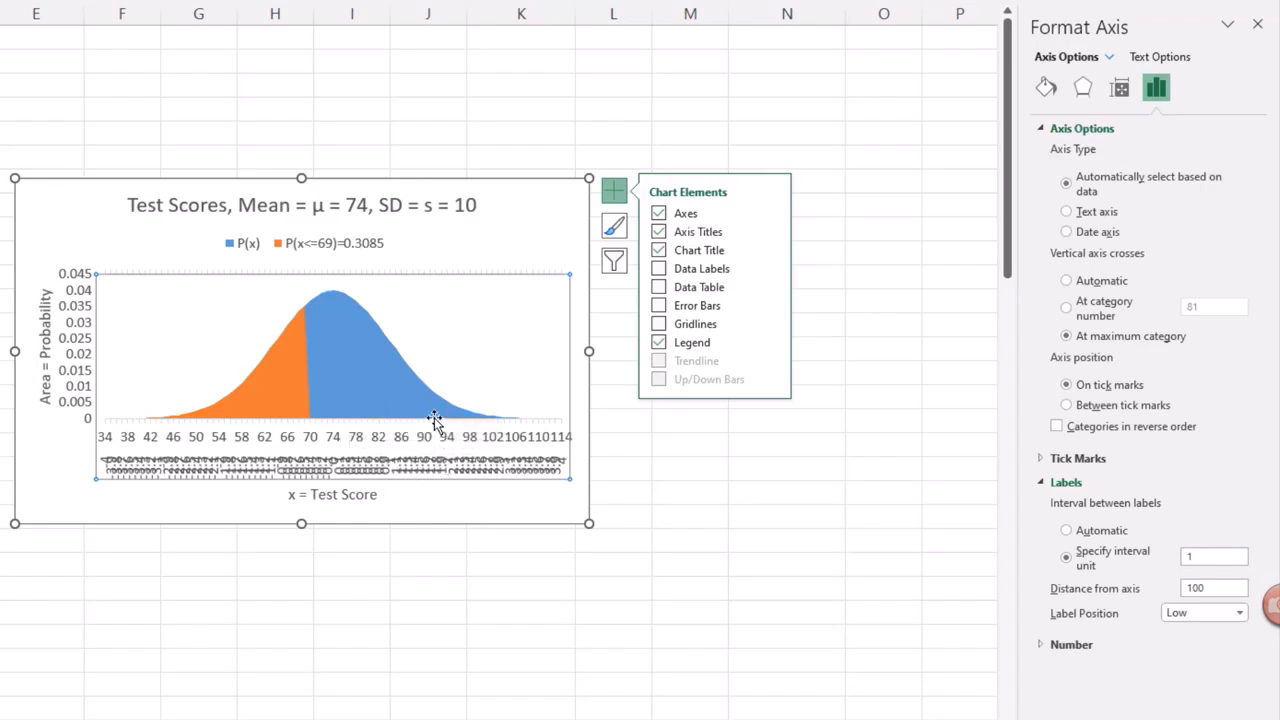
pyautogui.moveTo(460, 430)
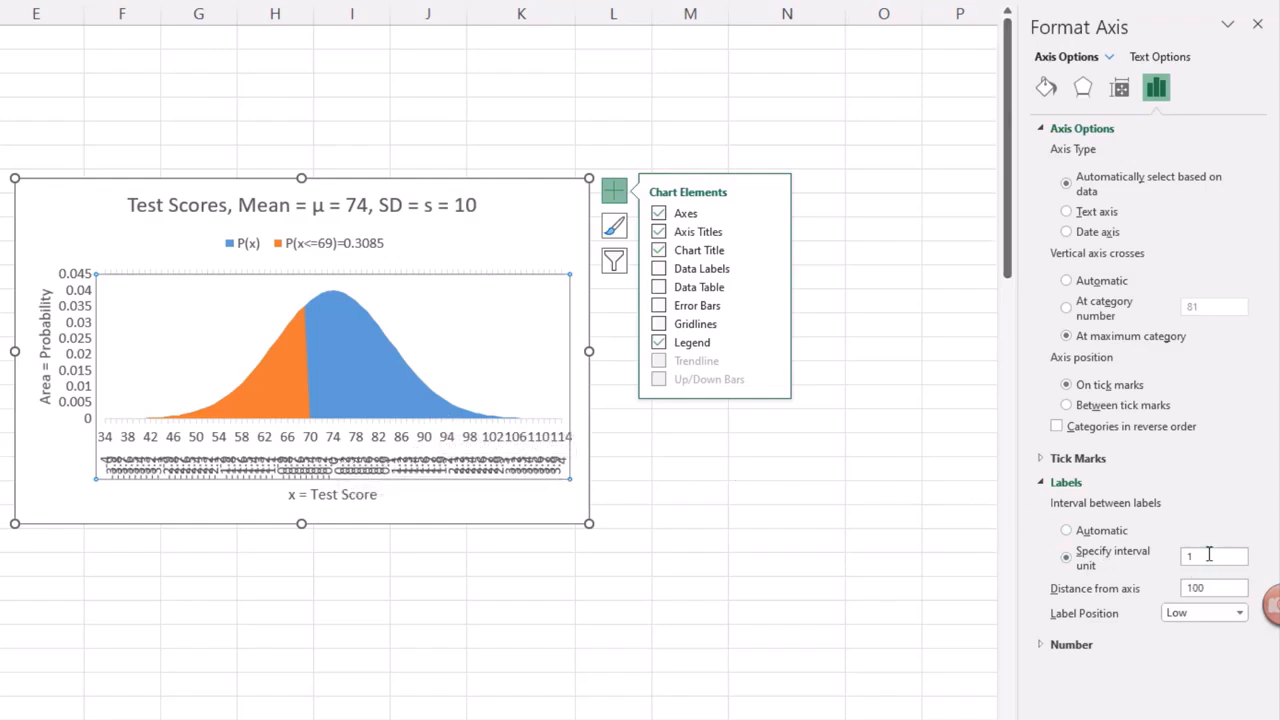
pyautogui.write('0')
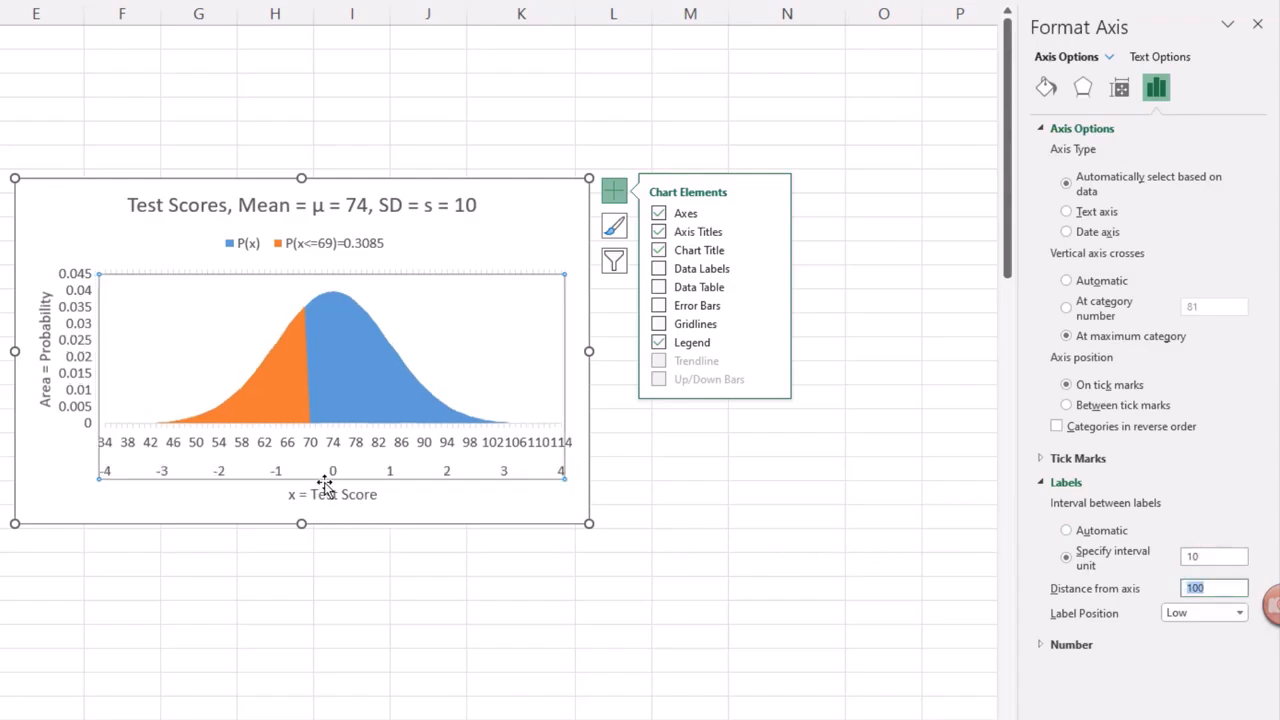
pyautogui.moveTo(335, 450)
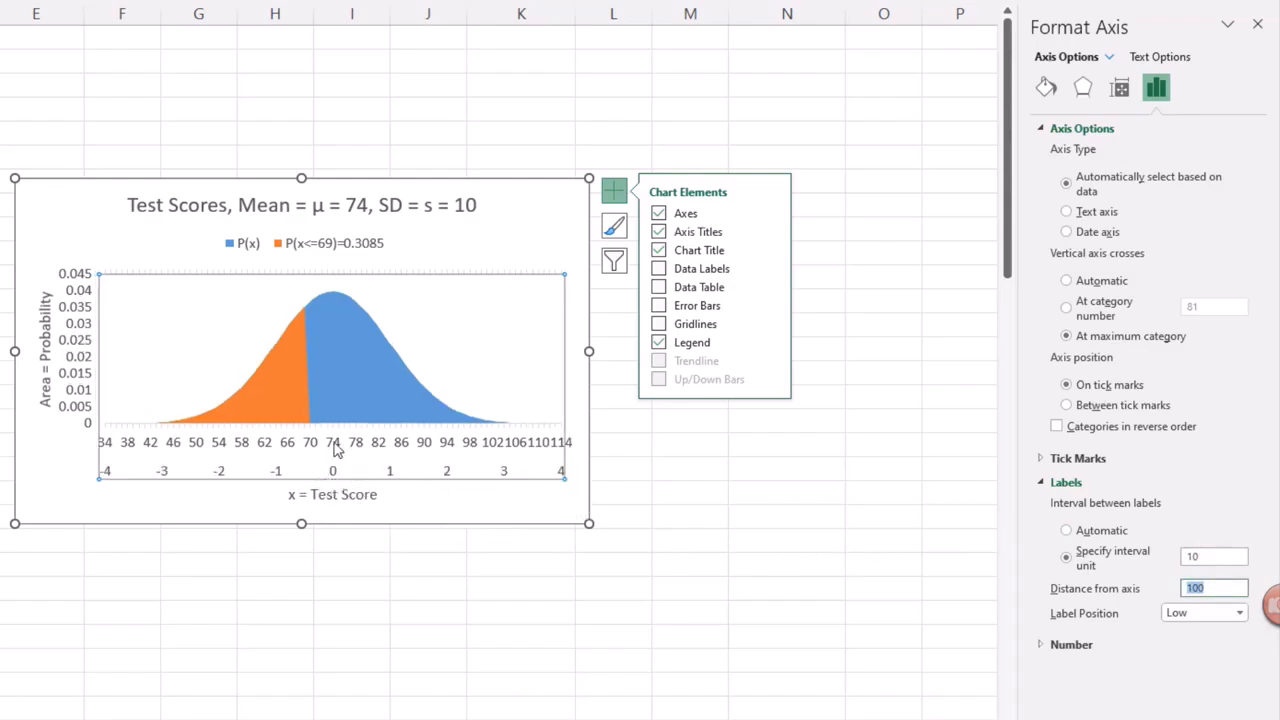
pyautogui.moveTo(413, 437)
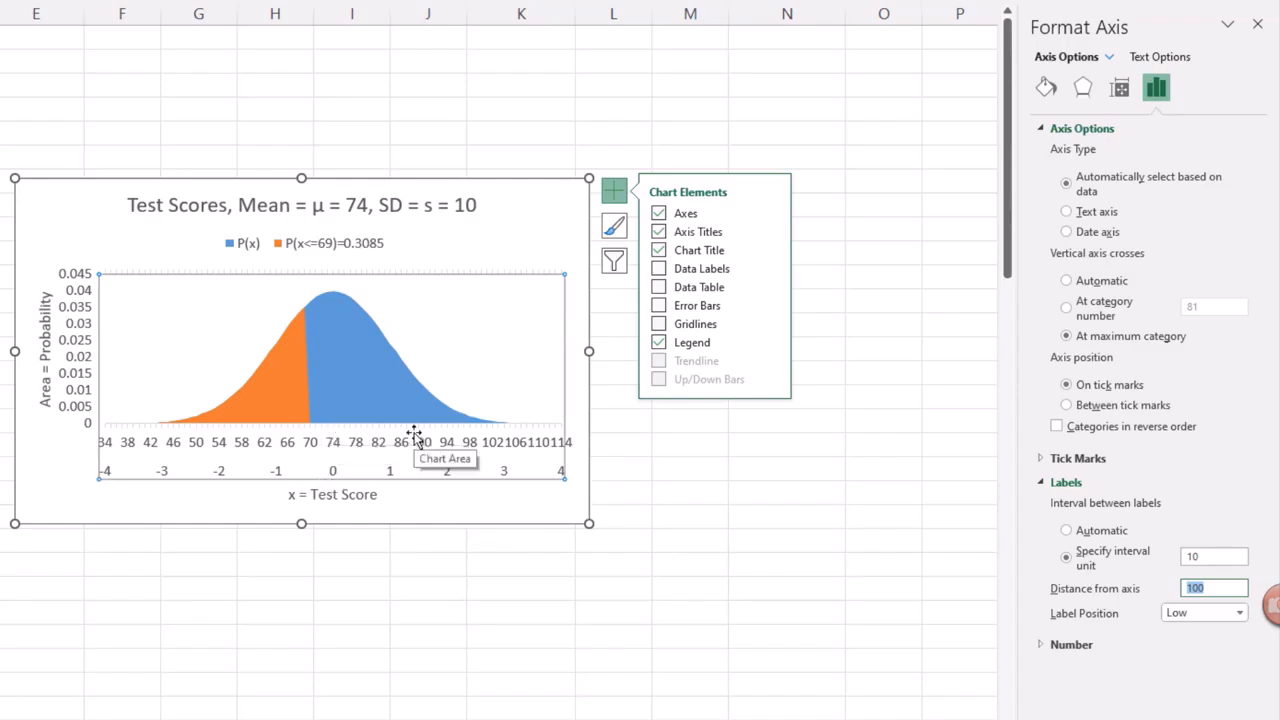